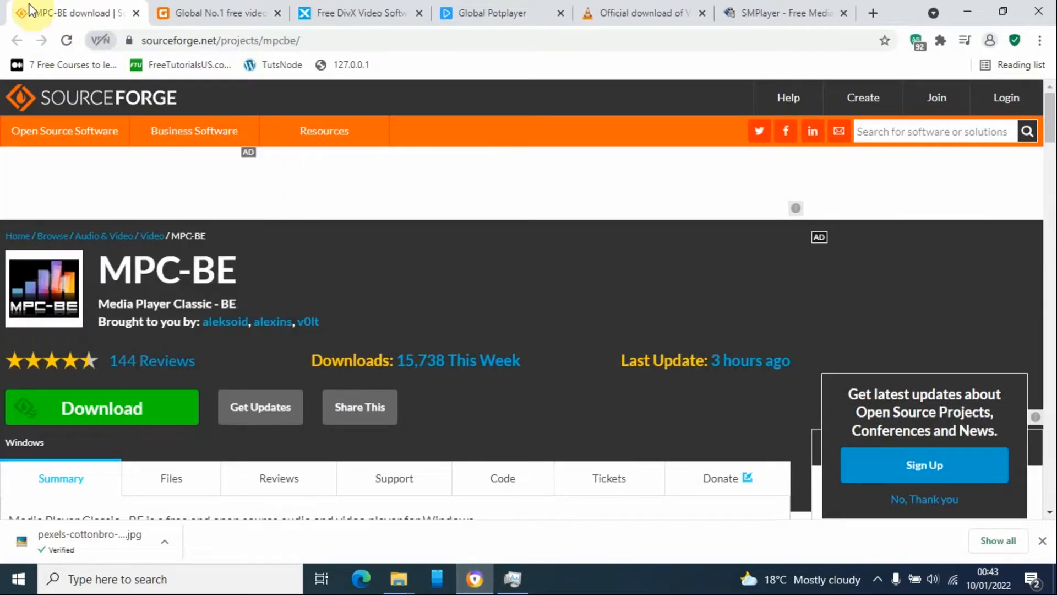
{"action": "mouse_move", "coordinate": [296, 215]}
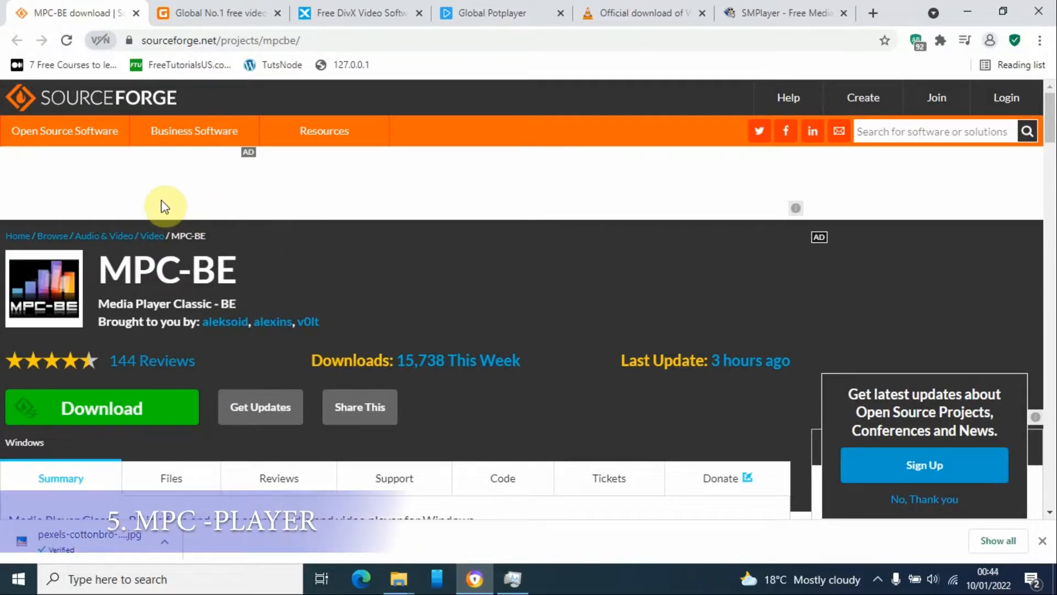
{"action": "mouse_move", "coordinate": [155, 256]}
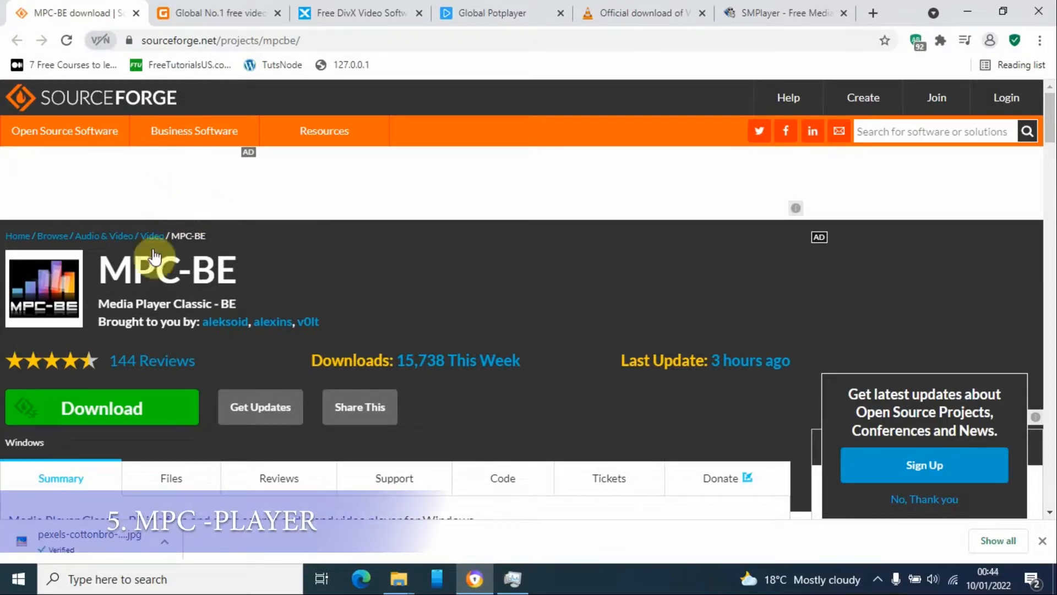
{"action": "mouse_move", "coordinate": [129, 317]}
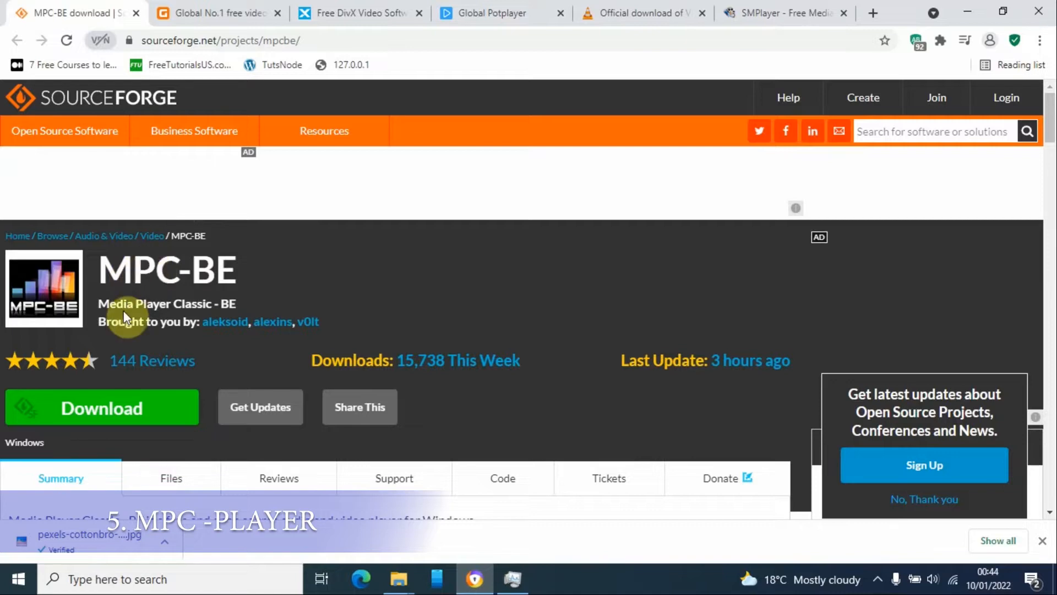
Scroll back and forth through the currently open media player page
{"action": "scroll", "scroll_direction": "down", "scroll_amount": 3}
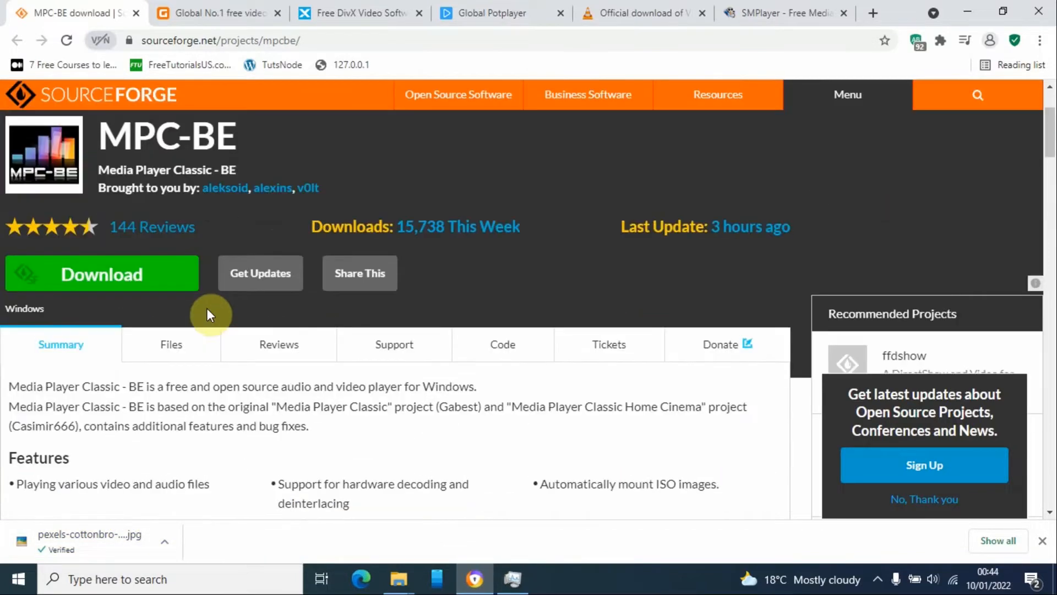
{"action": "scroll", "scroll_direction": "down", "scroll_amount": 3}
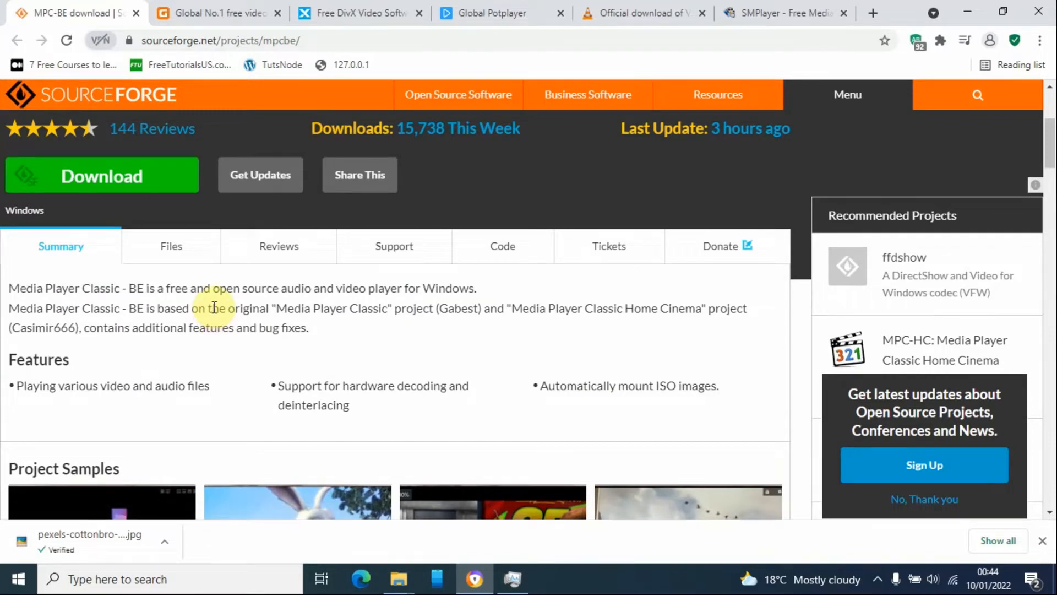
{"action": "scroll", "scroll_direction": "down", "scroll_amount": 3}
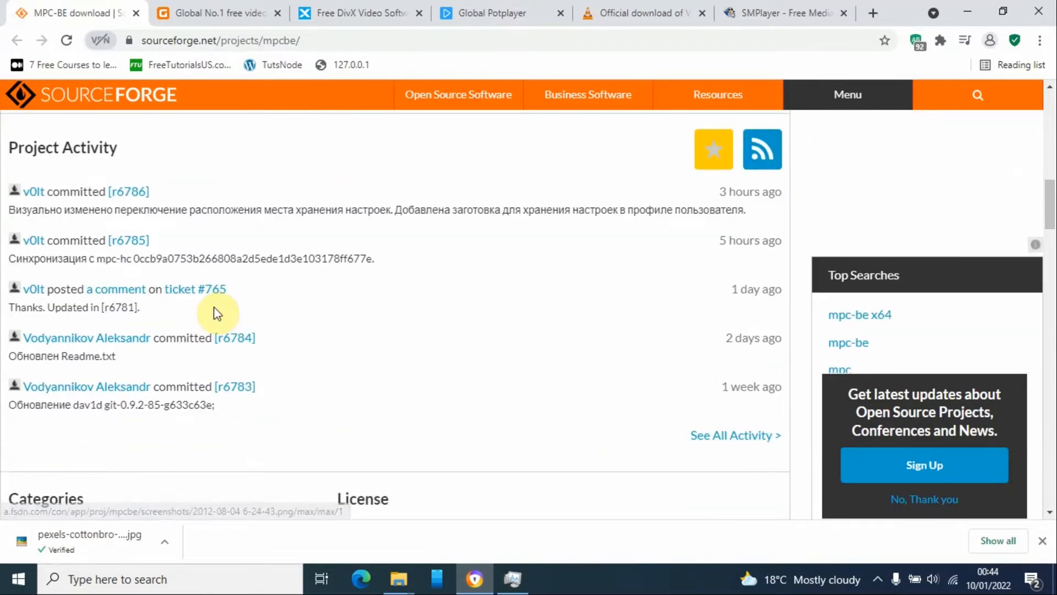
{"action": "scroll", "scroll_direction": "down", "scroll_amount": 3}
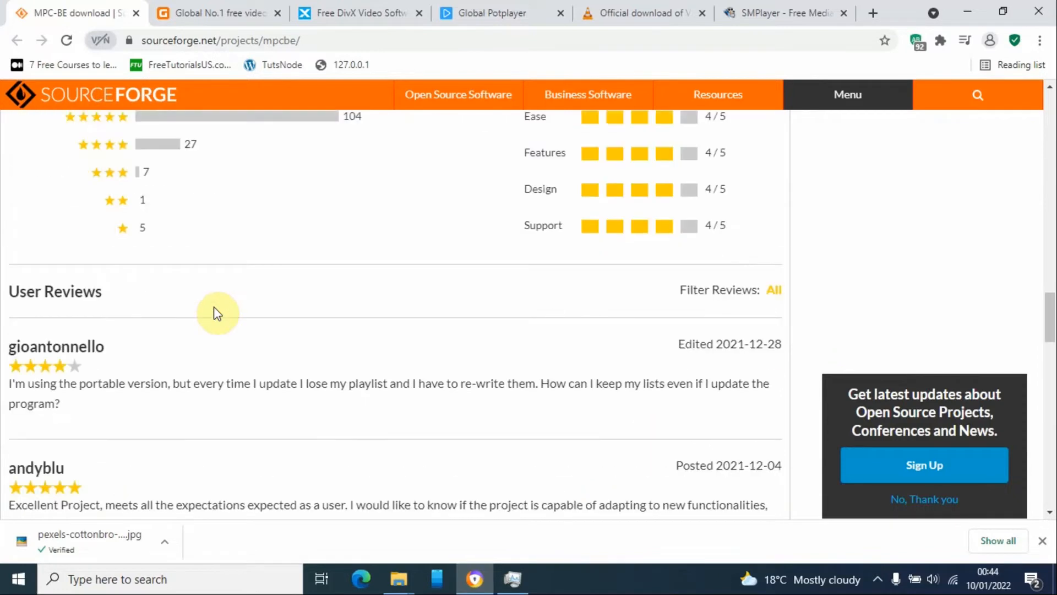
{"action": "scroll", "scroll_direction": "up", "scroll_amount": 3}
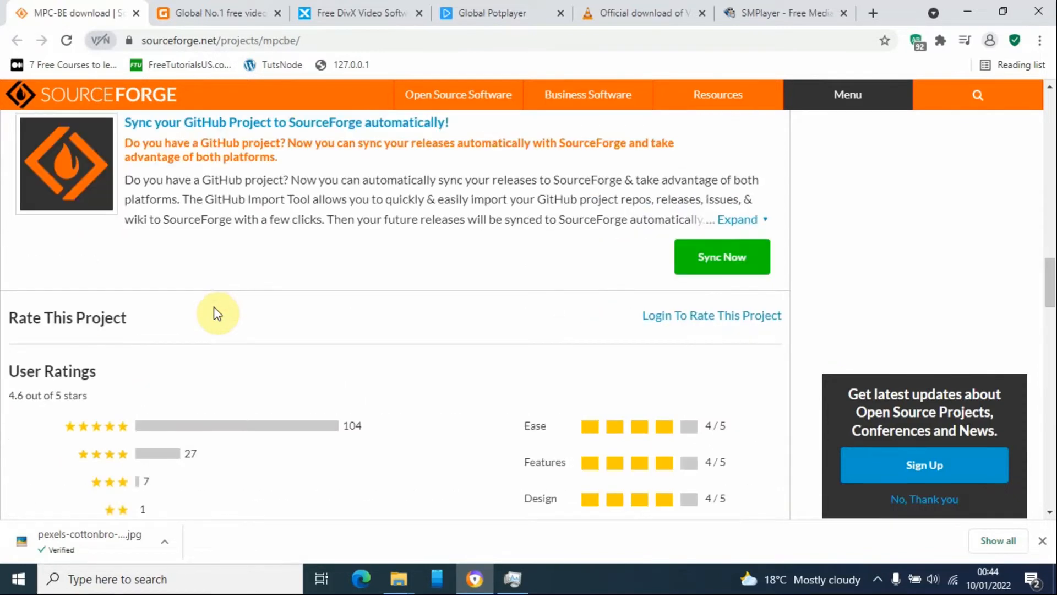
{"action": "scroll", "scroll_direction": "down", "scroll_amount": 3}
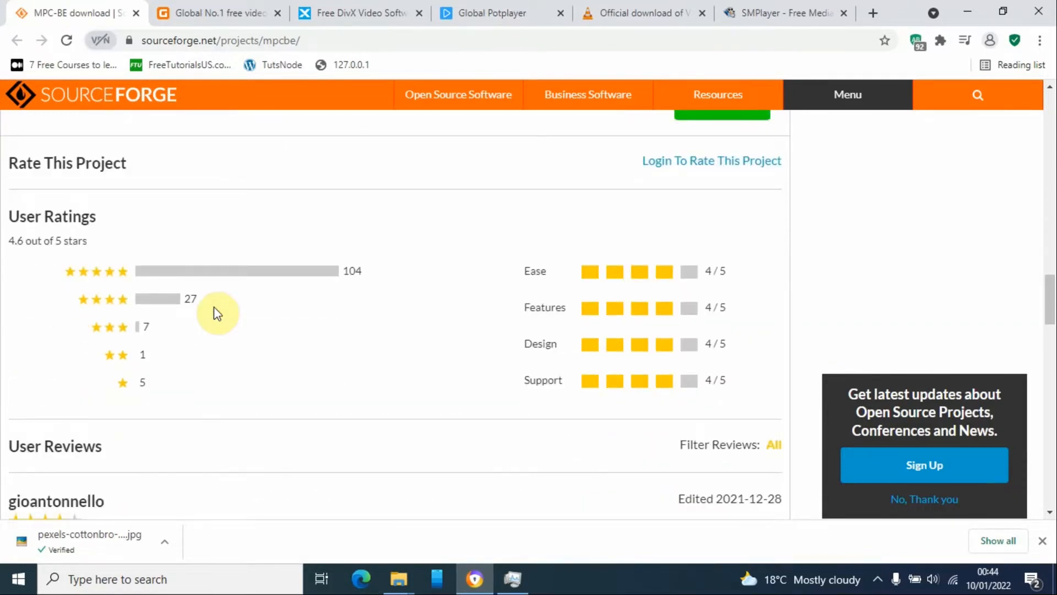
{"action": "scroll", "scroll_direction": "up", "scroll_amount": 3}
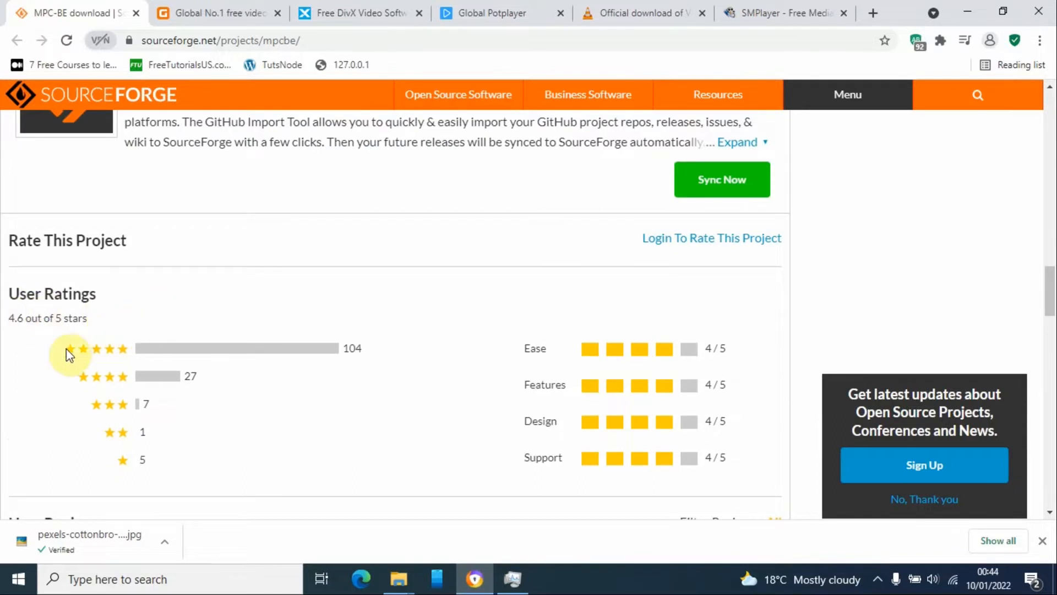
{"action": "mouse_move", "coordinate": [135, 351]}
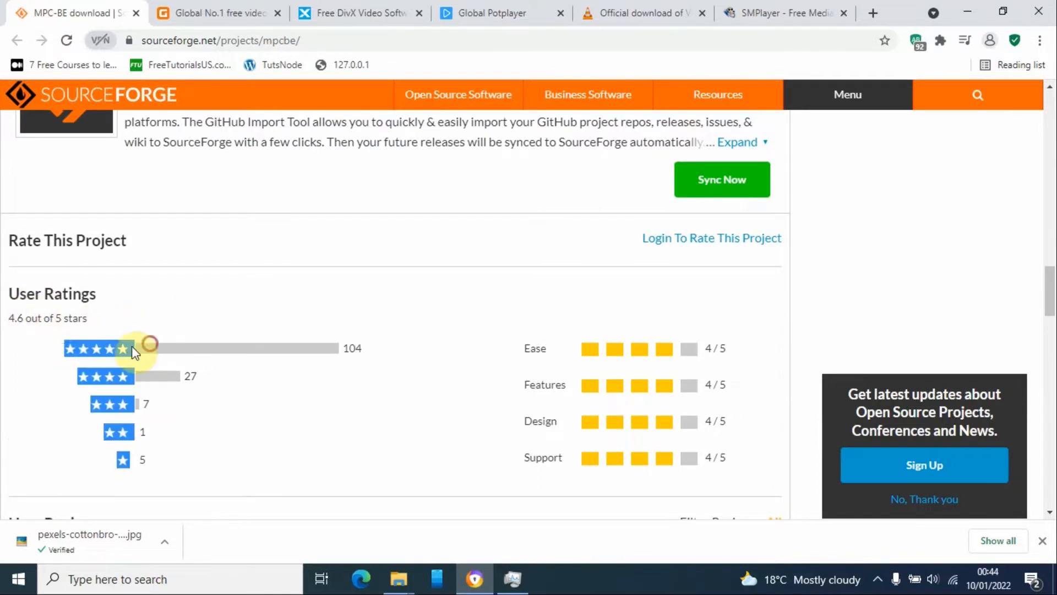
{"action": "scroll", "scroll_direction": "down", "scroll_amount": 3}
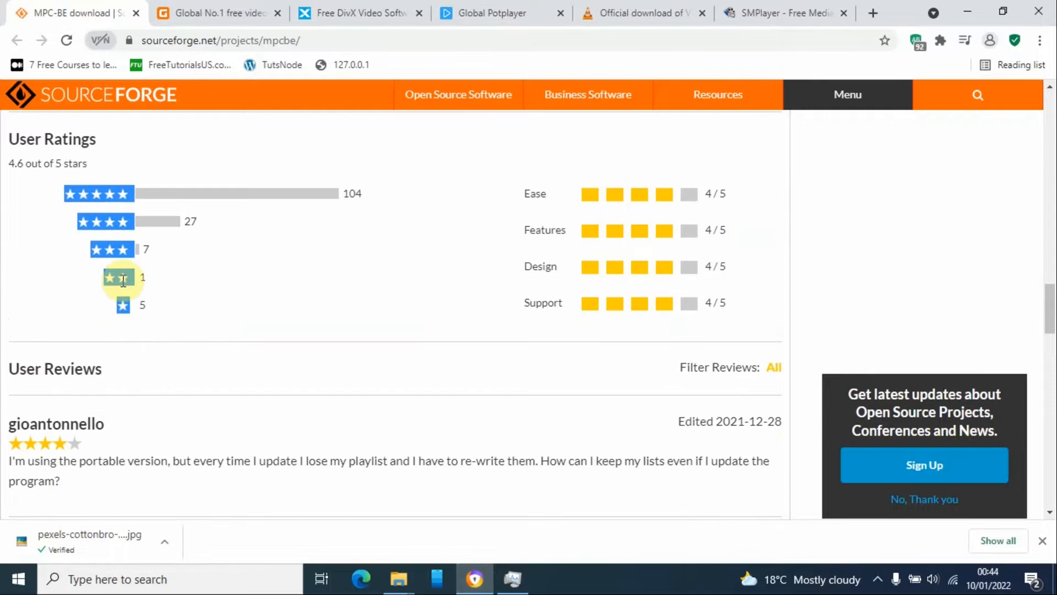
{"action": "scroll", "scroll_direction": "up", "scroll_amount": 3}
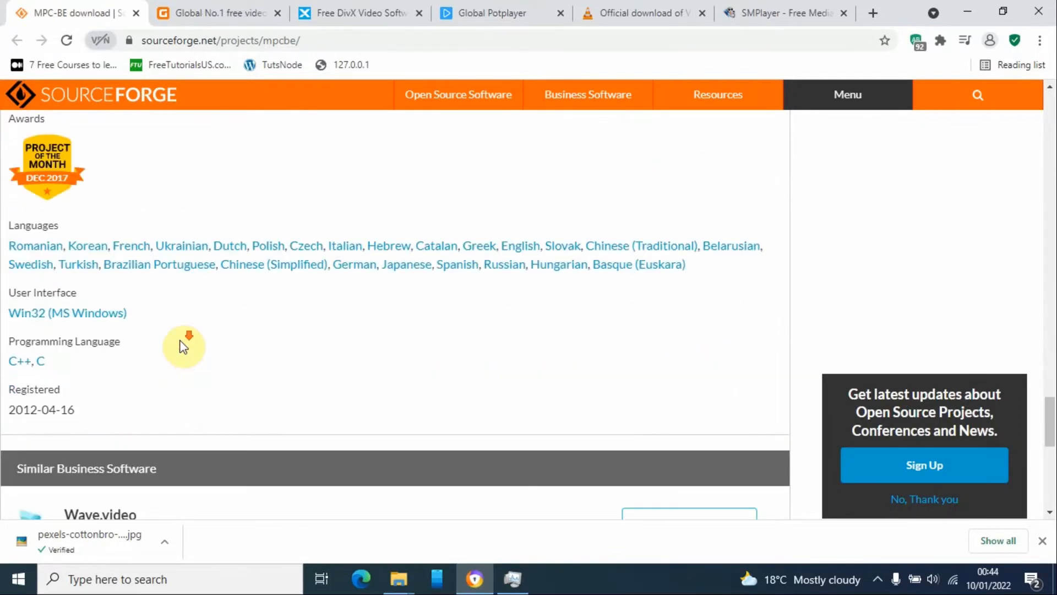
{"action": "scroll", "scroll_direction": "down", "scroll_amount": 3}
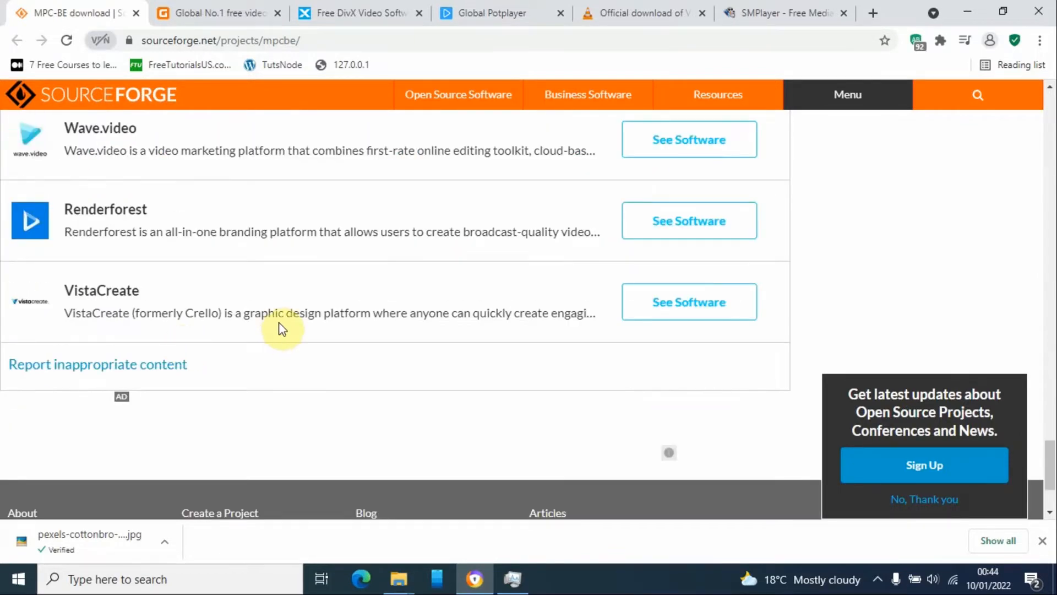
{"action": "scroll", "scroll_direction": "up", "scroll_amount": 3}
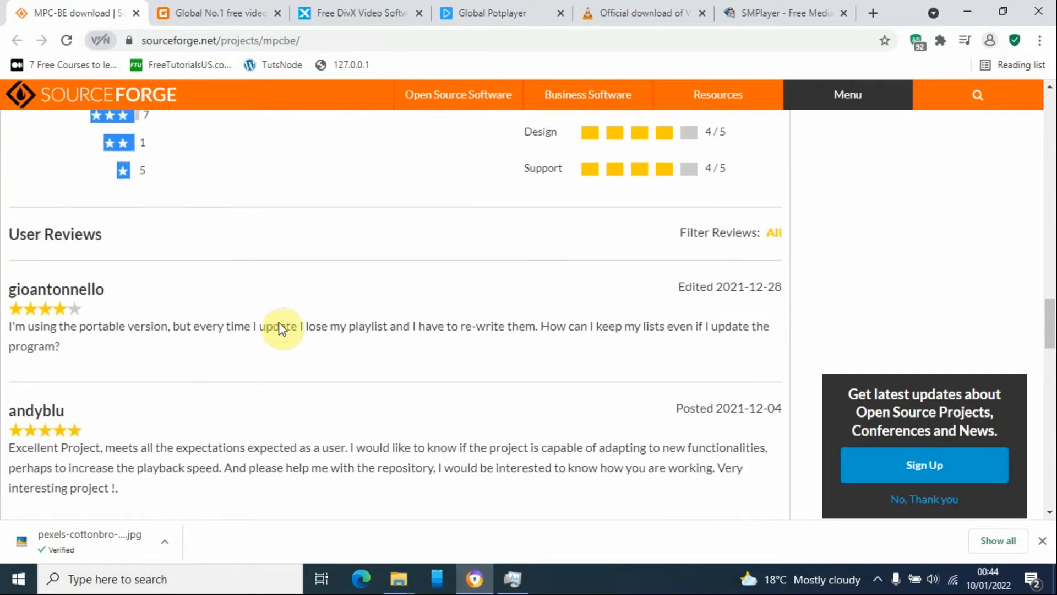
Browse the GOM Player page's features, free download section and GOM Player Plus comparison
{"action": "left_click", "coordinate": [216, 13]}
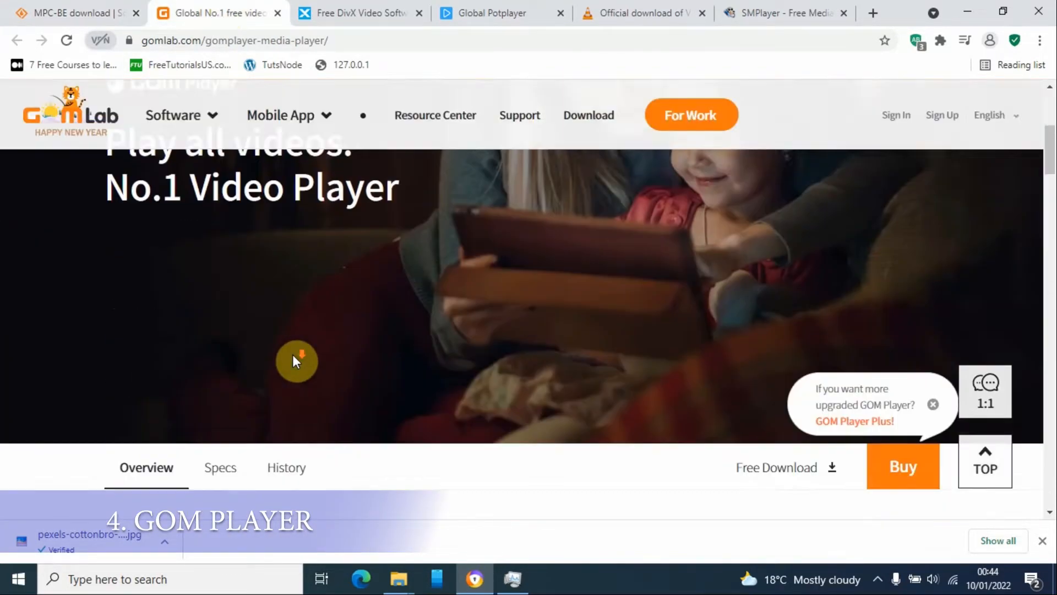
{"action": "scroll", "scroll_direction": "down", "scroll_amount": 3}
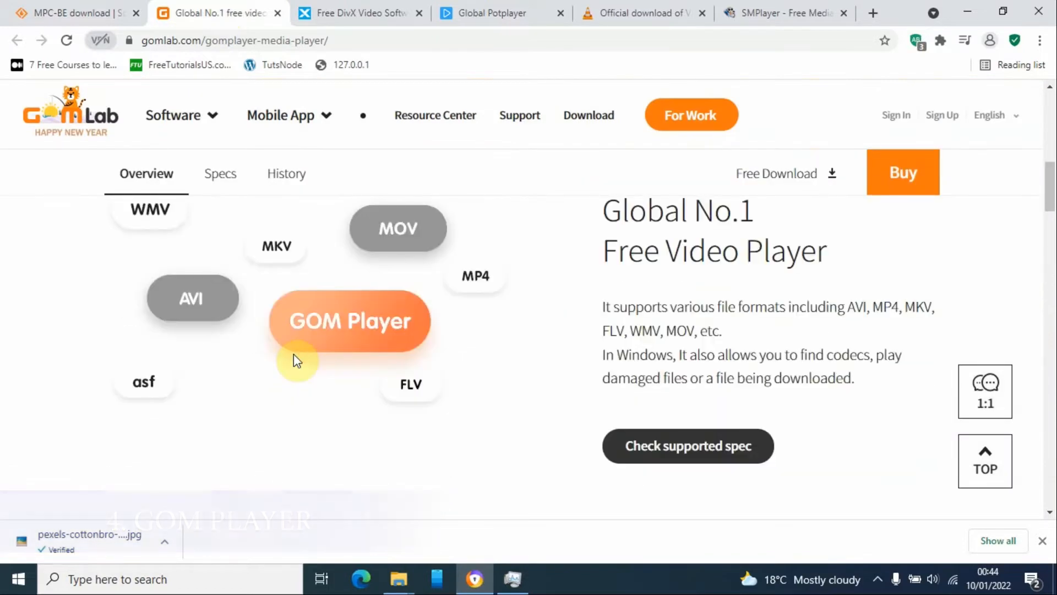
{"action": "scroll", "scroll_direction": "up", "scroll_amount": 3}
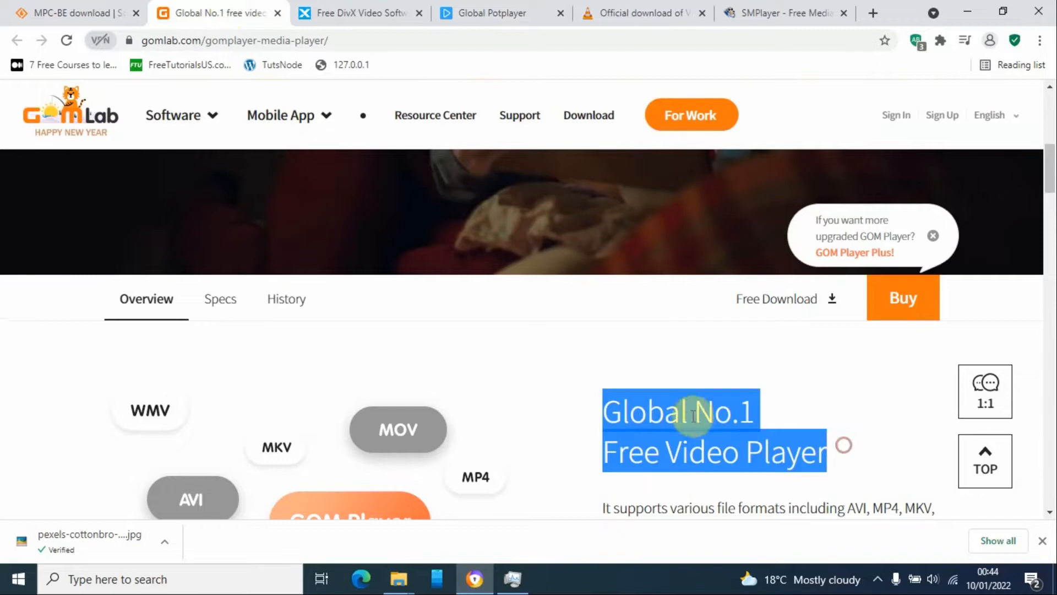
{"action": "scroll", "scroll_direction": "down", "scroll_amount": 3}
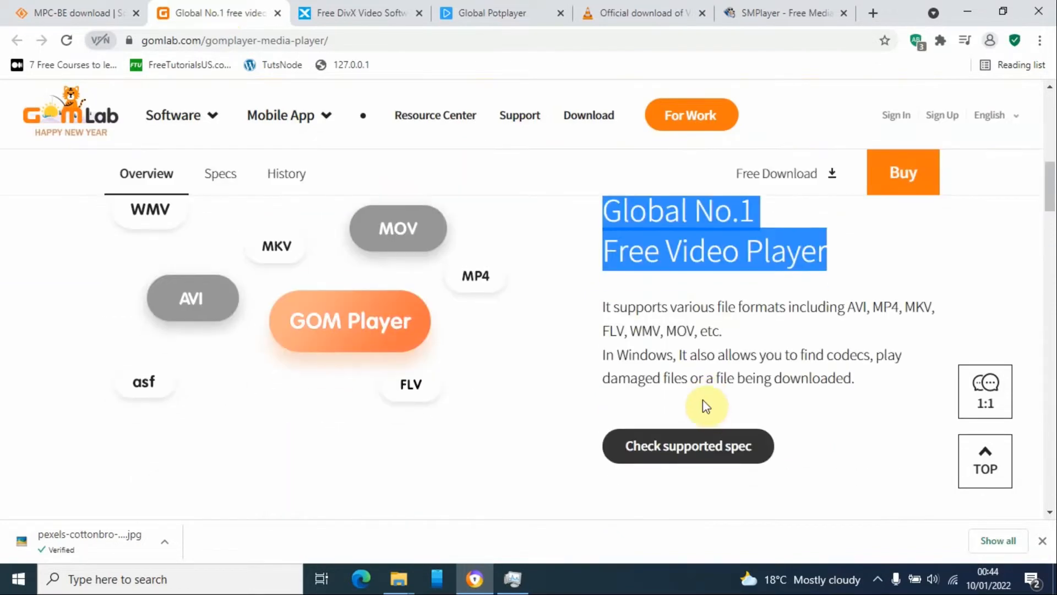
{"action": "mouse_move", "coordinate": [630, 324]}
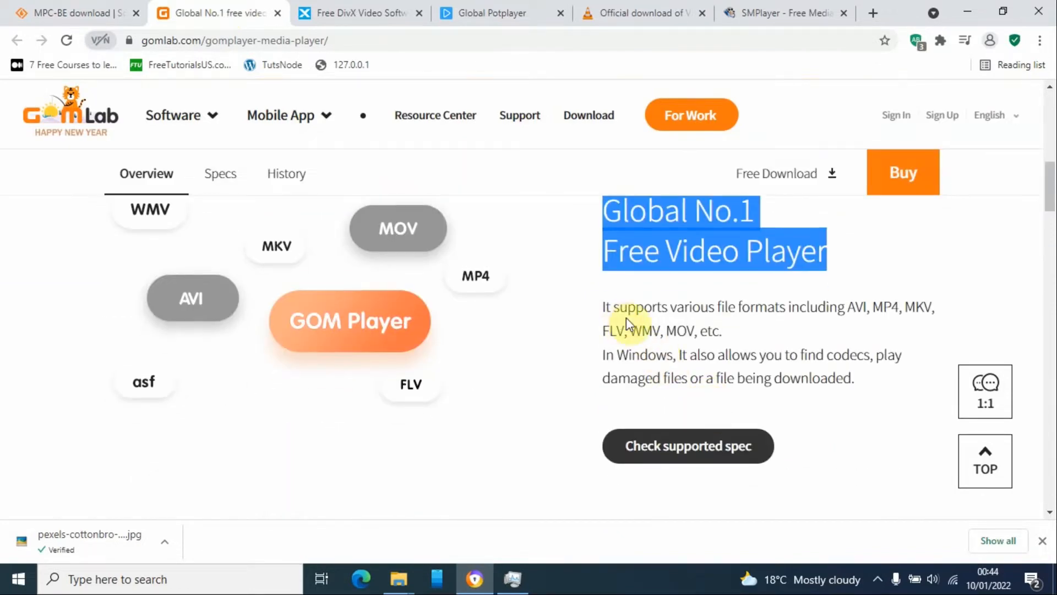
{"action": "mouse_move", "coordinate": [747, 347]}
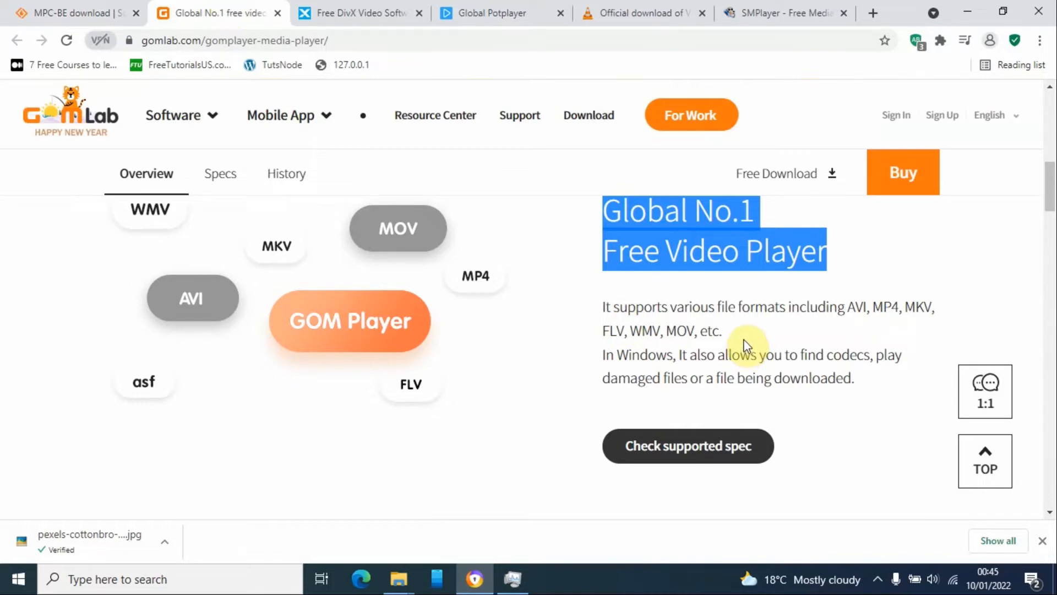
{"action": "scroll", "scroll_direction": "down", "scroll_amount": 3}
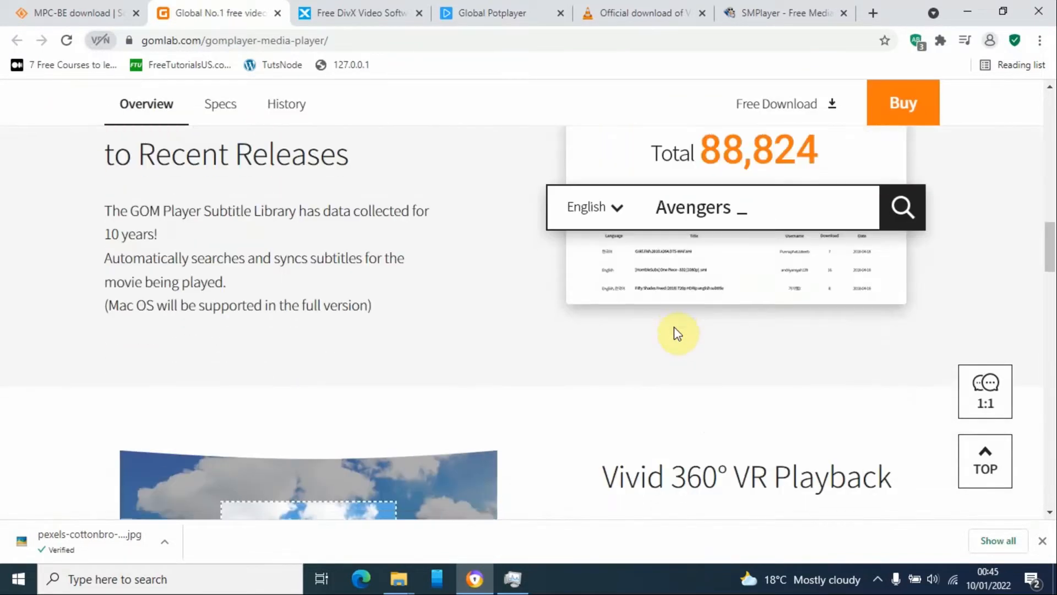
{"action": "scroll", "scroll_direction": "down", "scroll_amount": 3}
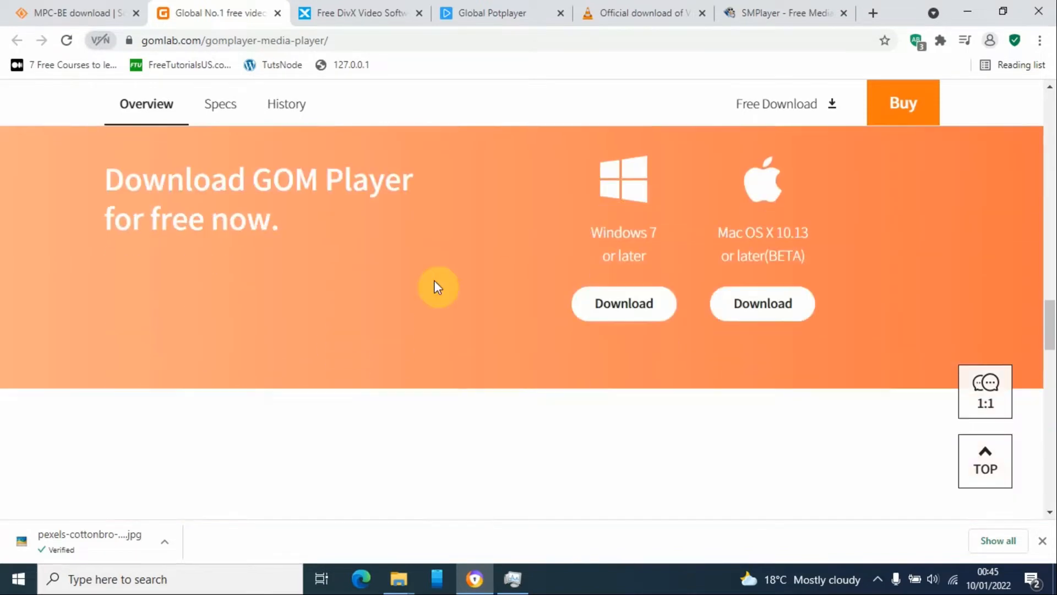
{"action": "scroll", "scroll_direction": "down", "scroll_amount": 3}
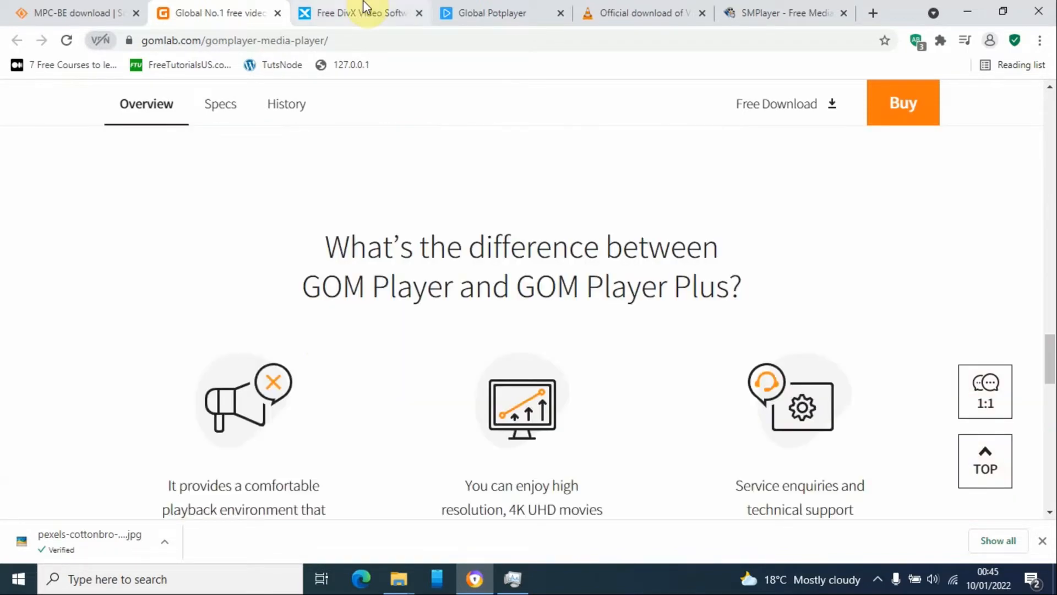
Scroll the DivX page past download options to the Free DivX vs. DivX Pro table
{"action": "left_click", "coordinate": [361, 13]}
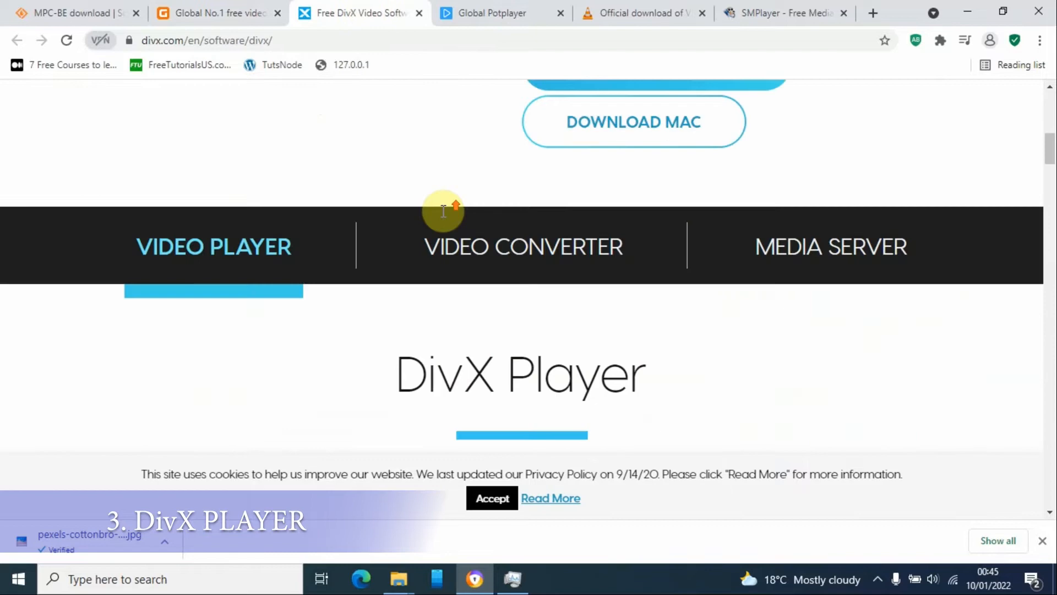
{"action": "scroll", "scroll_direction": "up", "scroll_amount": 3}
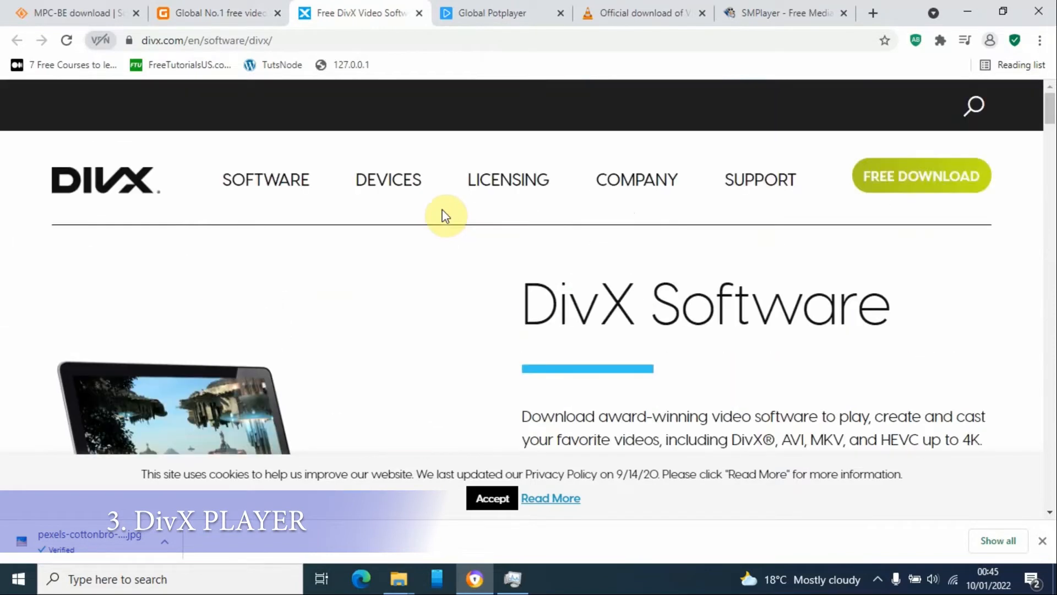
{"action": "mouse_move", "coordinate": [471, 240]}
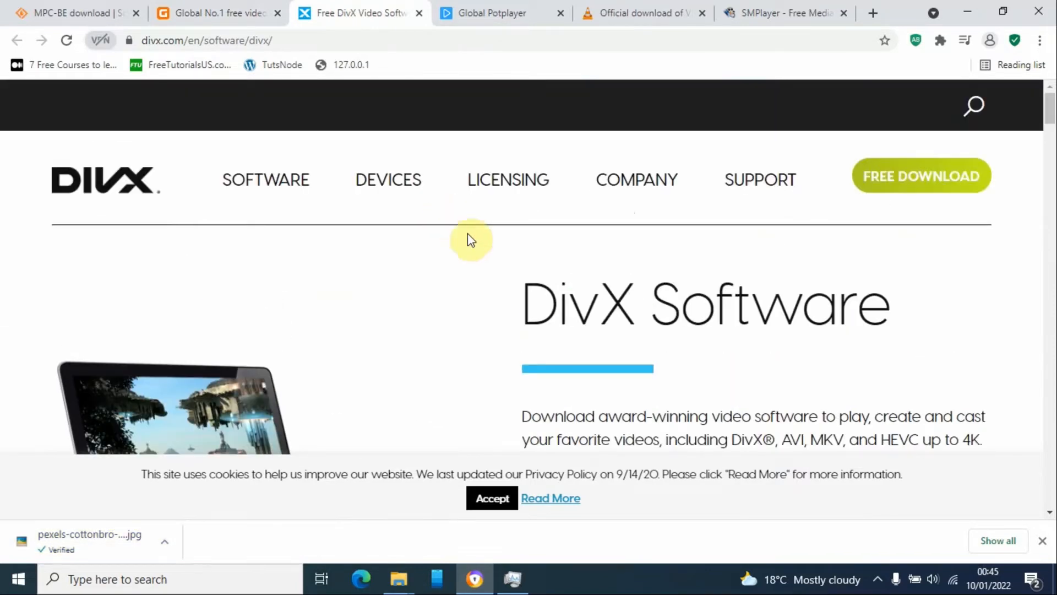
{"action": "scroll", "scroll_direction": "down", "scroll_amount": 3}
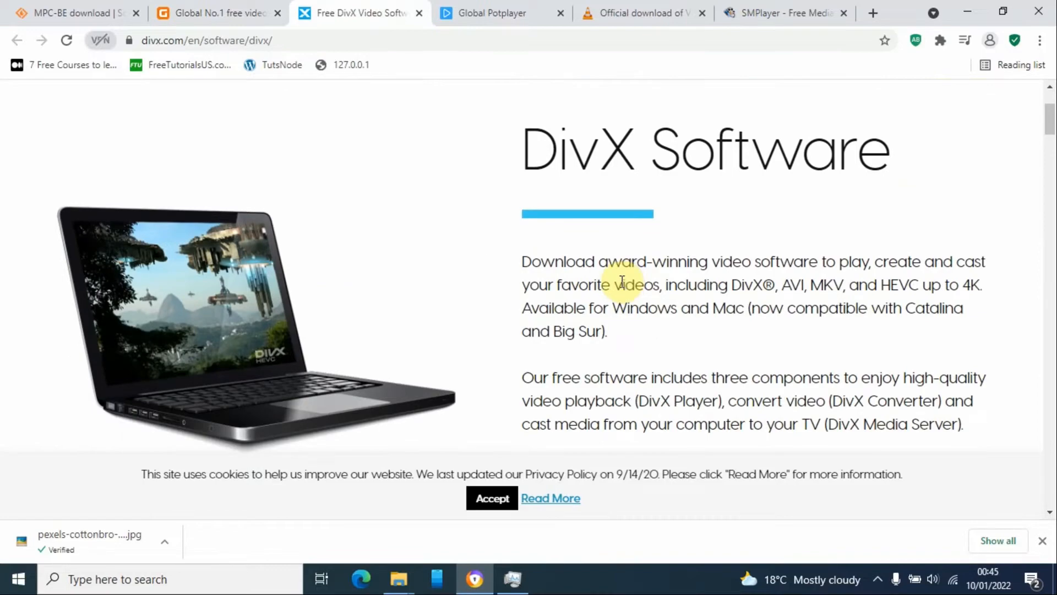
{"action": "scroll", "scroll_direction": "down", "scroll_amount": 3}
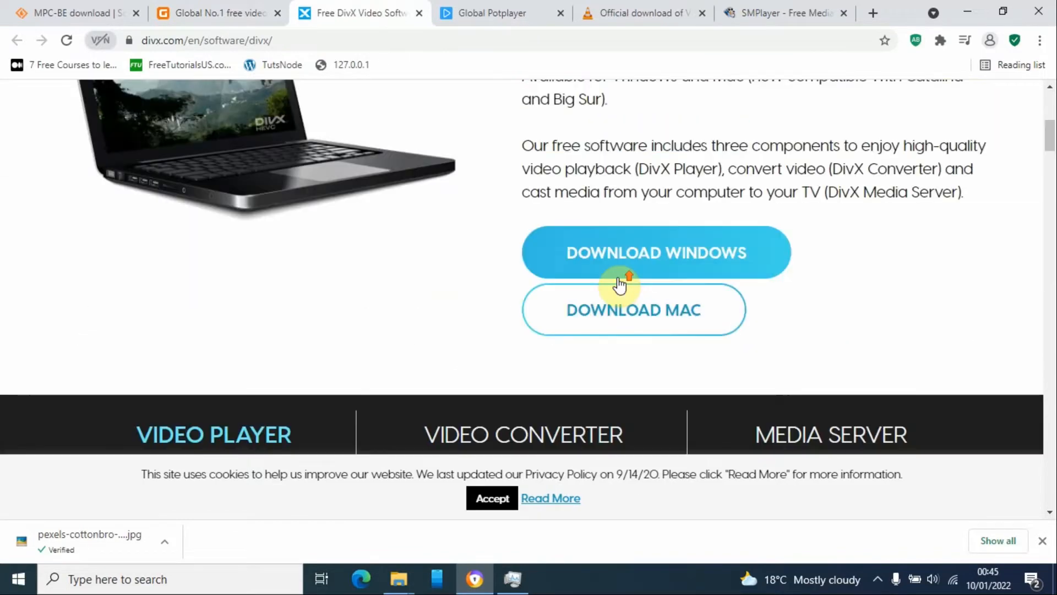
{"action": "scroll", "scroll_direction": "down", "scroll_amount": 3}
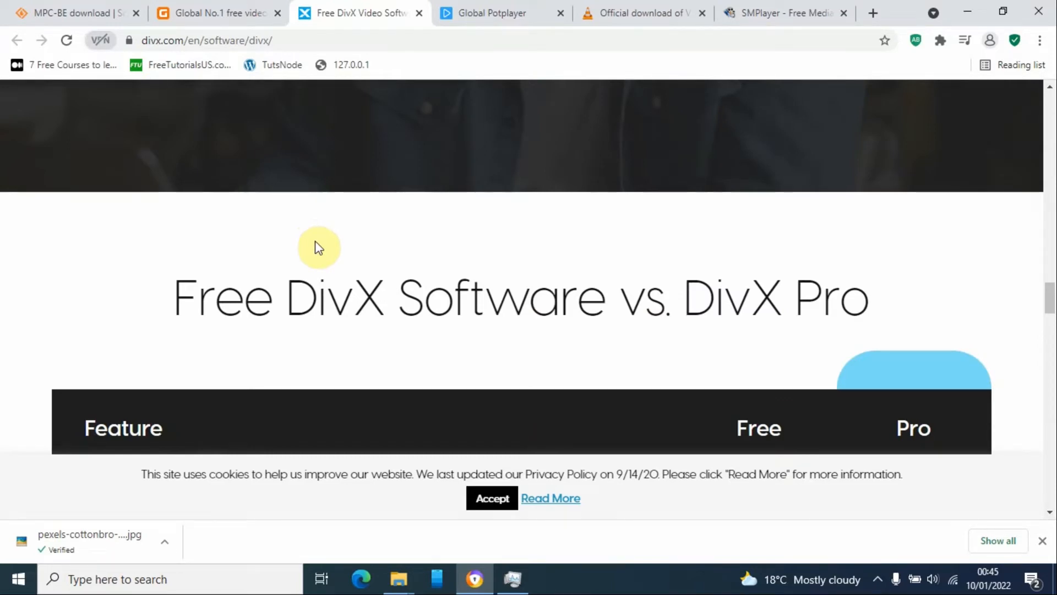
{"action": "scroll", "scroll_direction": "down", "scroll_amount": 3}
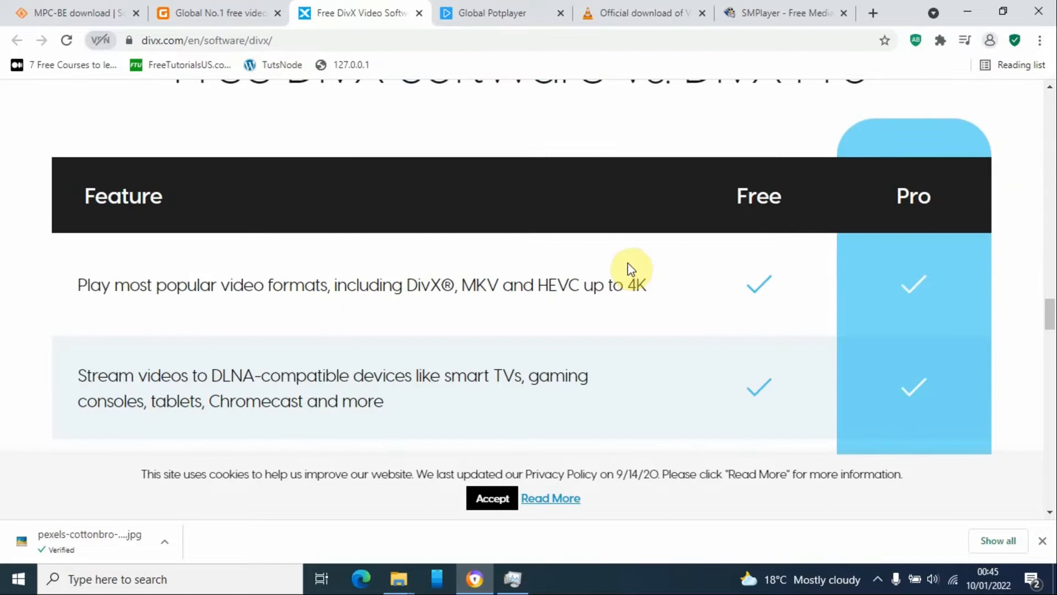
{"action": "mouse_move", "coordinate": [483, 285]}
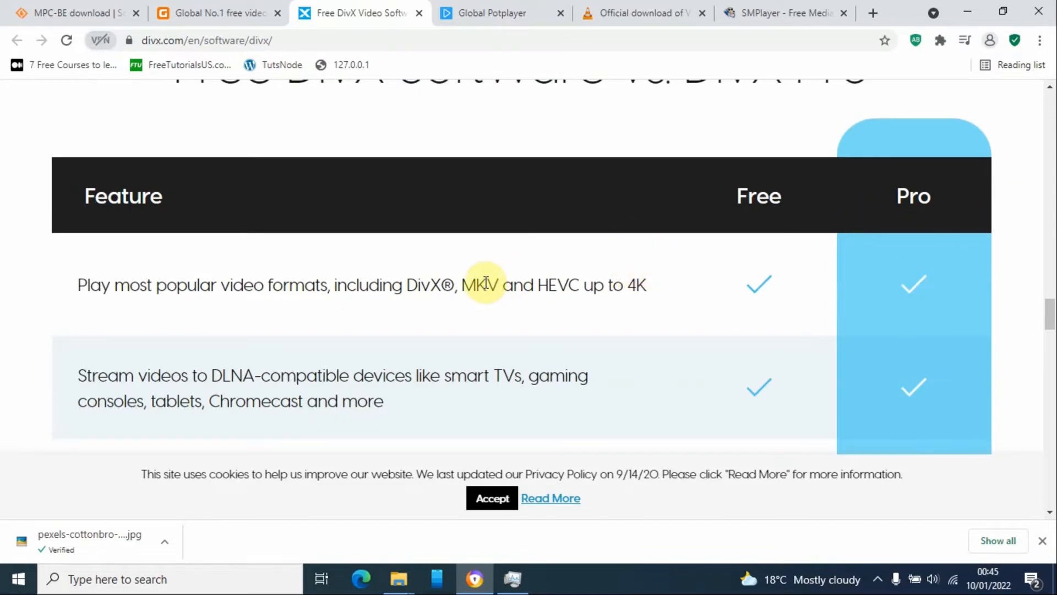
{"action": "mouse_move", "coordinate": [482, 290]}
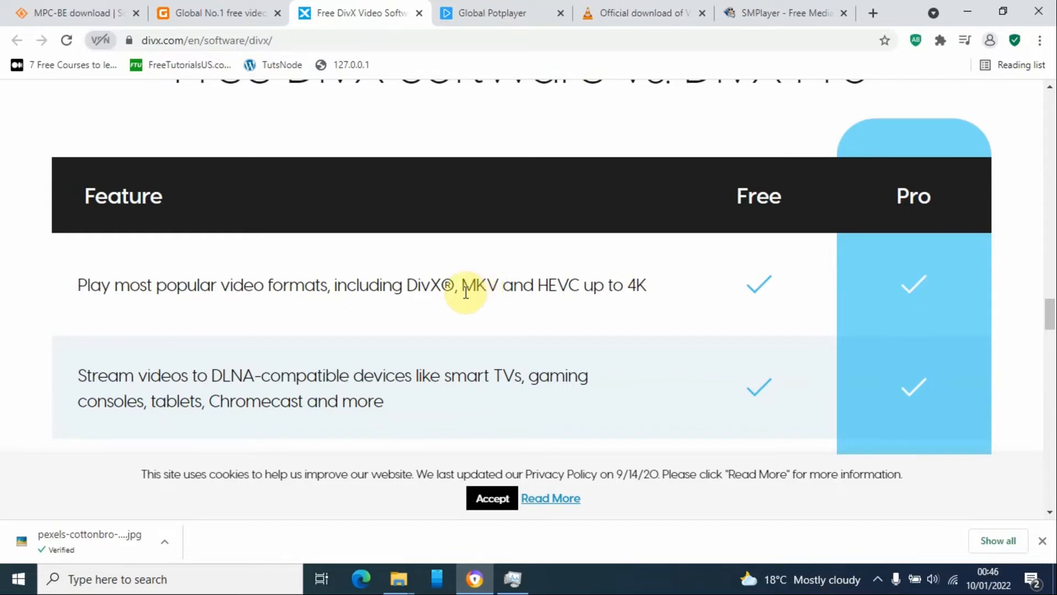
{"action": "mouse_move", "coordinate": [730, 196]}
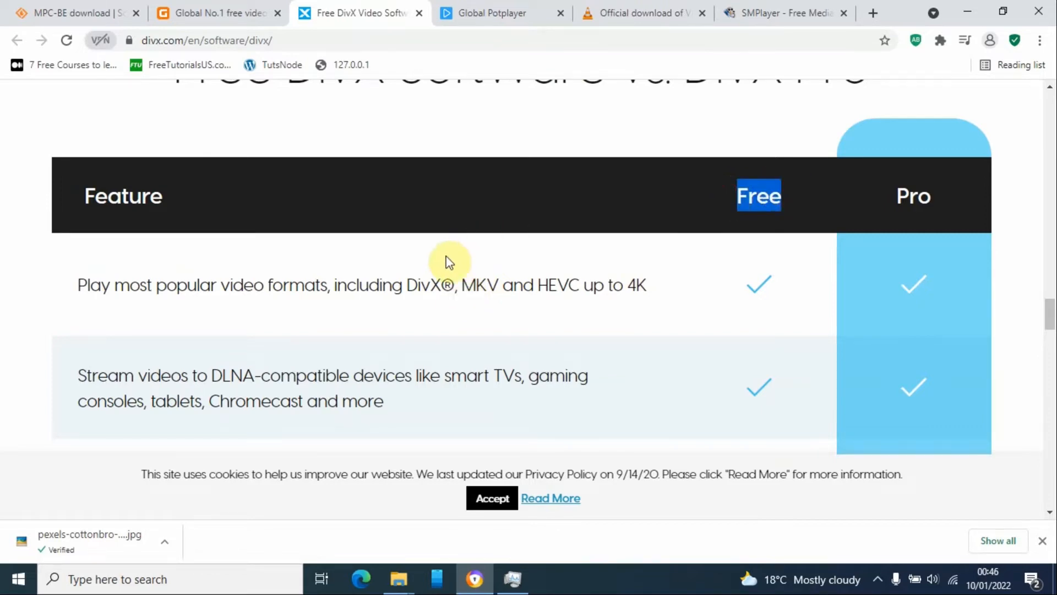
Scroll the Global PotPlayer page from 32/64-bit downloads to More Advanced Features
{"action": "left_click", "coordinate": [501, 13]}
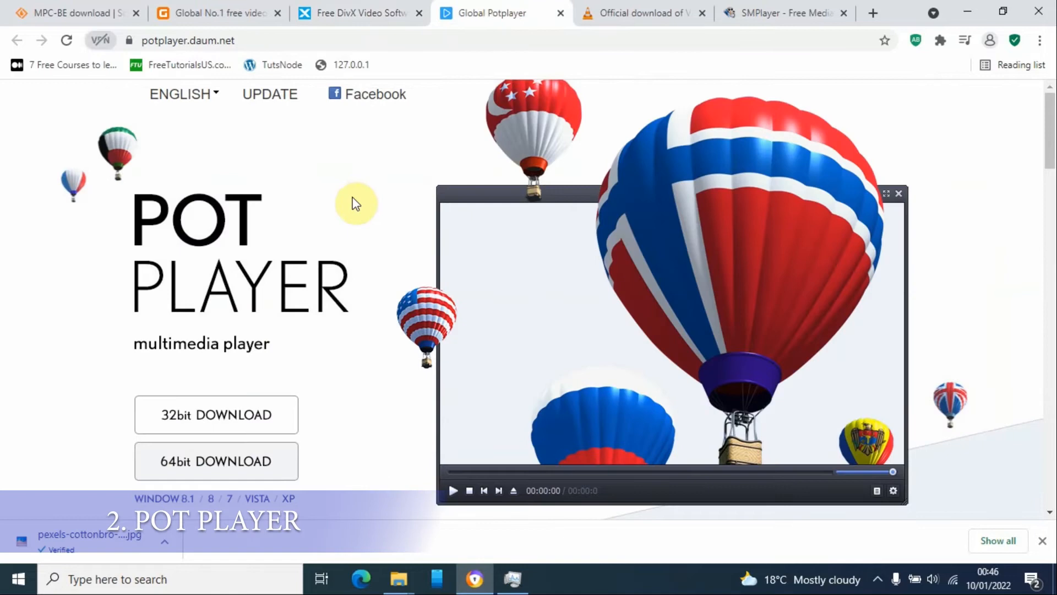
{"action": "scroll", "scroll_direction": "down", "scroll_amount": 3}
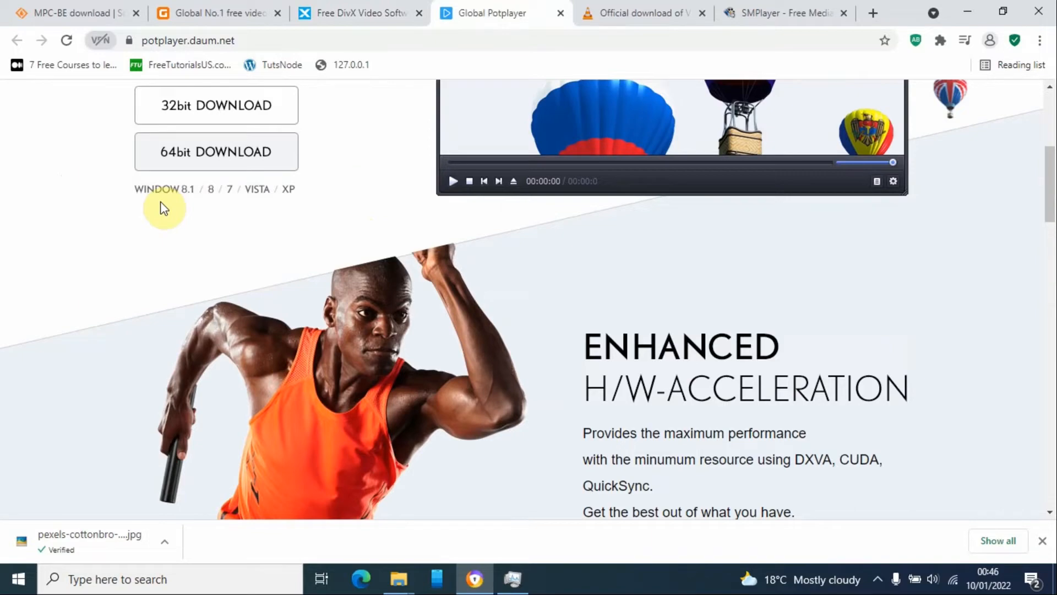
{"action": "mouse_move", "coordinate": [141, 220]}
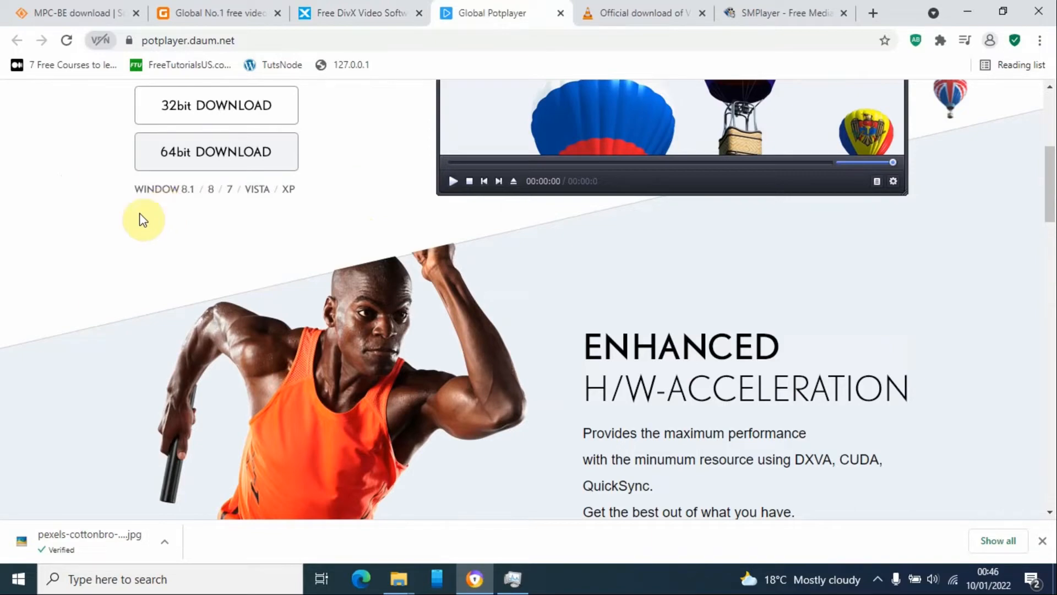
{"action": "scroll", "scroll_direction": "down", "scroll_amount": 3}
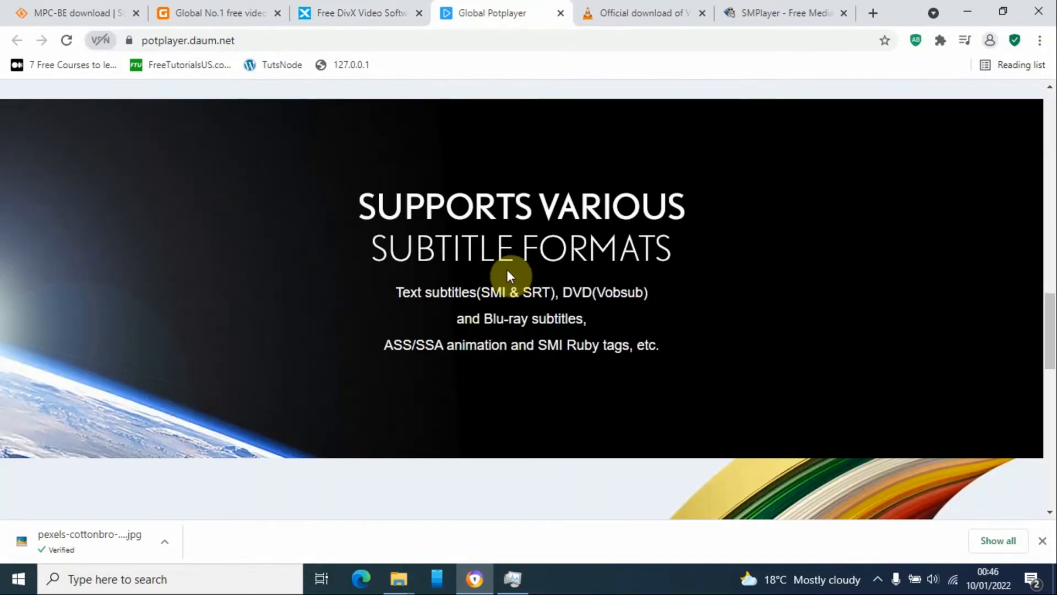
{"action": "scroll", "scroll_direction": "down", "scroll_amount": 3}
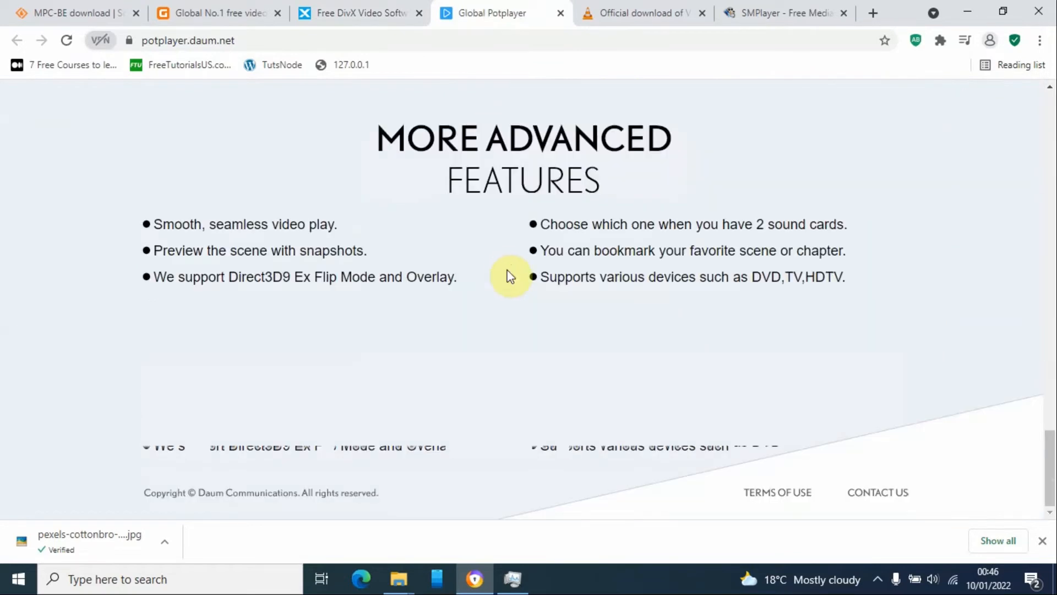
{"action": "mouse_move", "coordinate": [618, 12]}
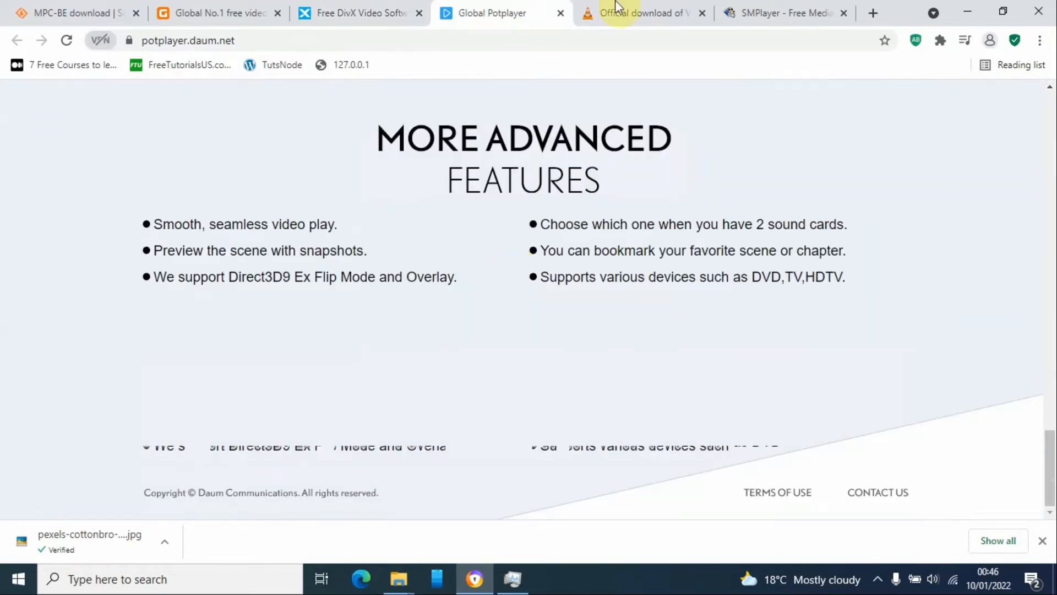
Scroll the VideoLAN page past features and screenshots to Official Downloads by platform
{"action": "left_click", "coordinate": [640, 13]}
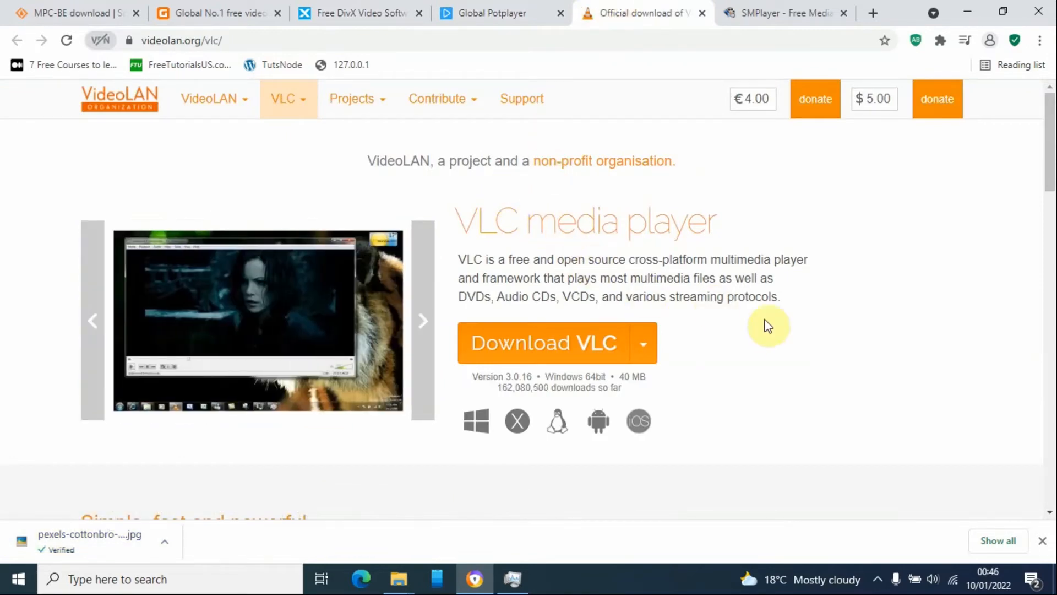
{"action": "mouse_move", "coordinate": [445, 443]}
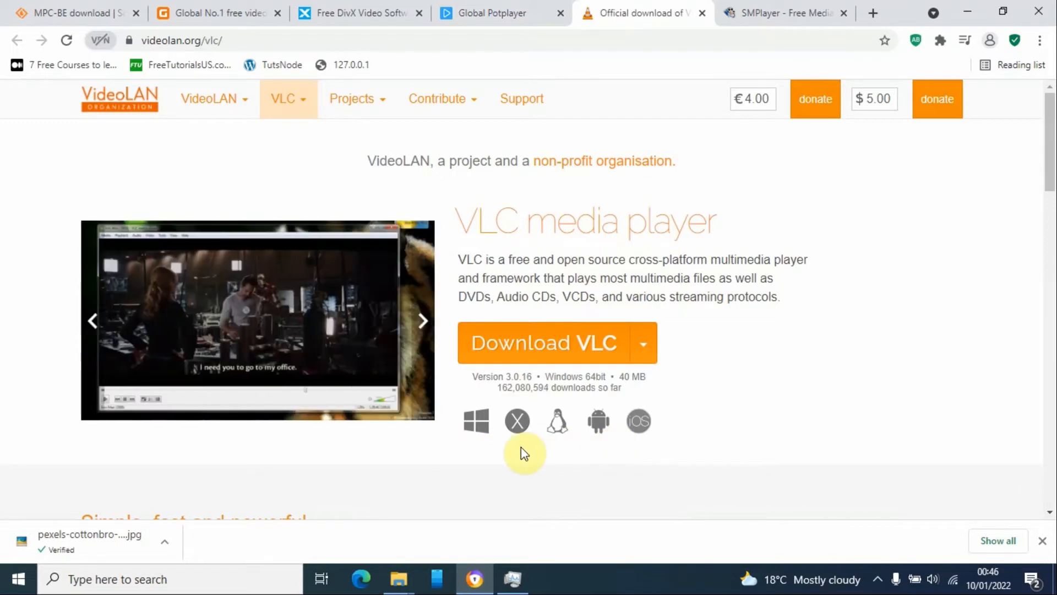
{"action": "mouse_move", "coordinate": [604, 444]}
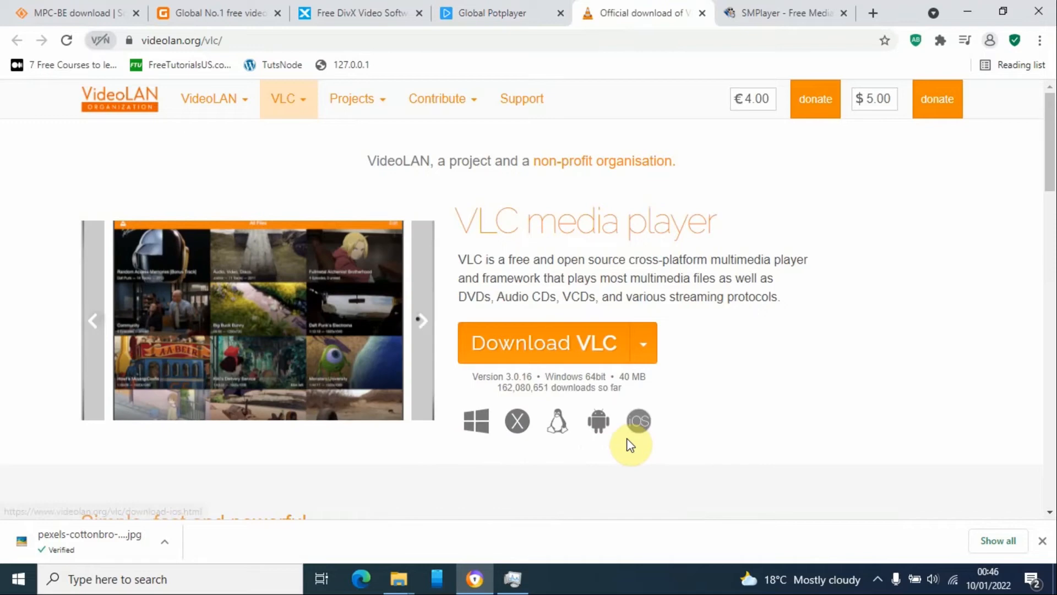
{"action": "mouse_move", "coordinate": [741, 395]}
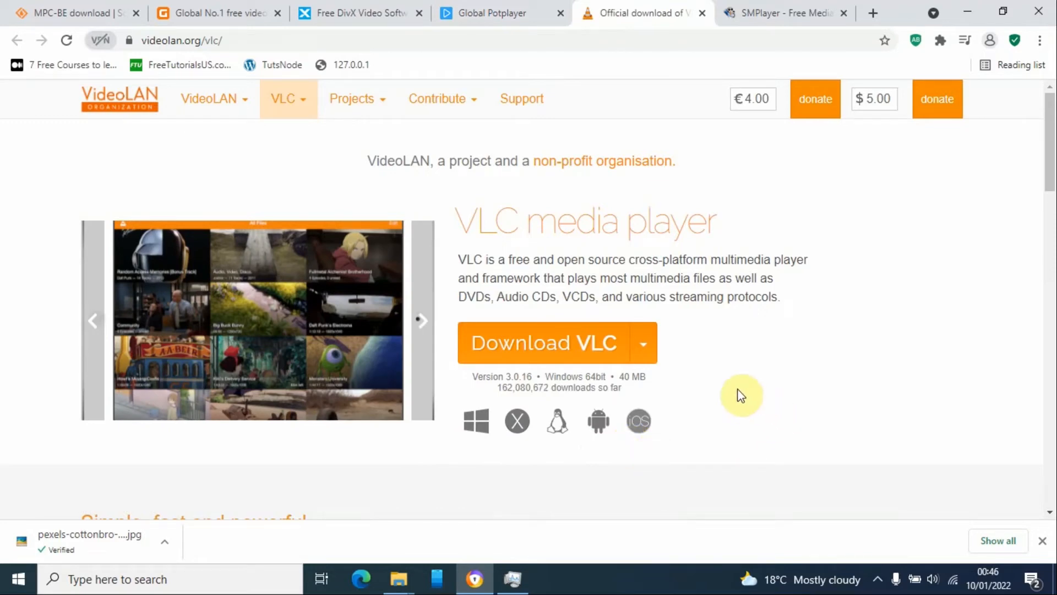
{"action": "left_click", "coordinate": [421, 320]}
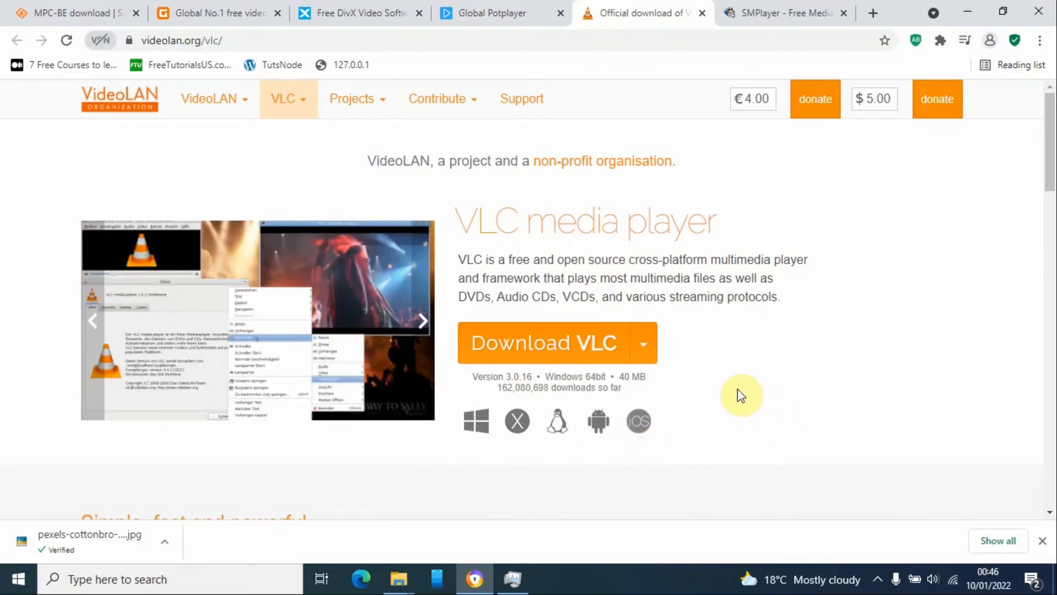
{"action": "left_click", "coordinate": [423, 321]}
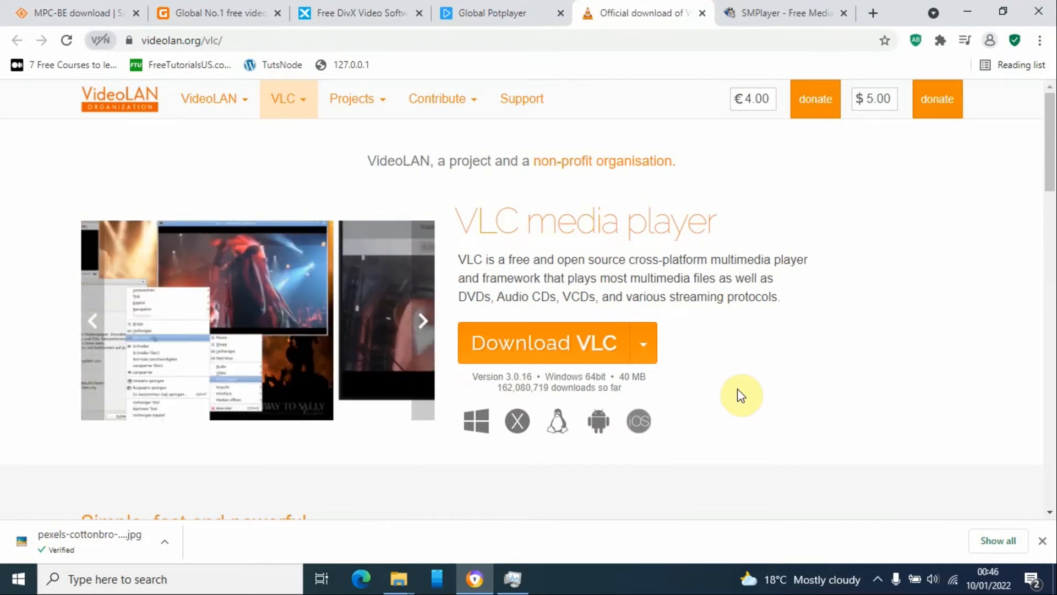
{"action": "scroll", "scroll_direction": "down", "scroll_amount": 3}
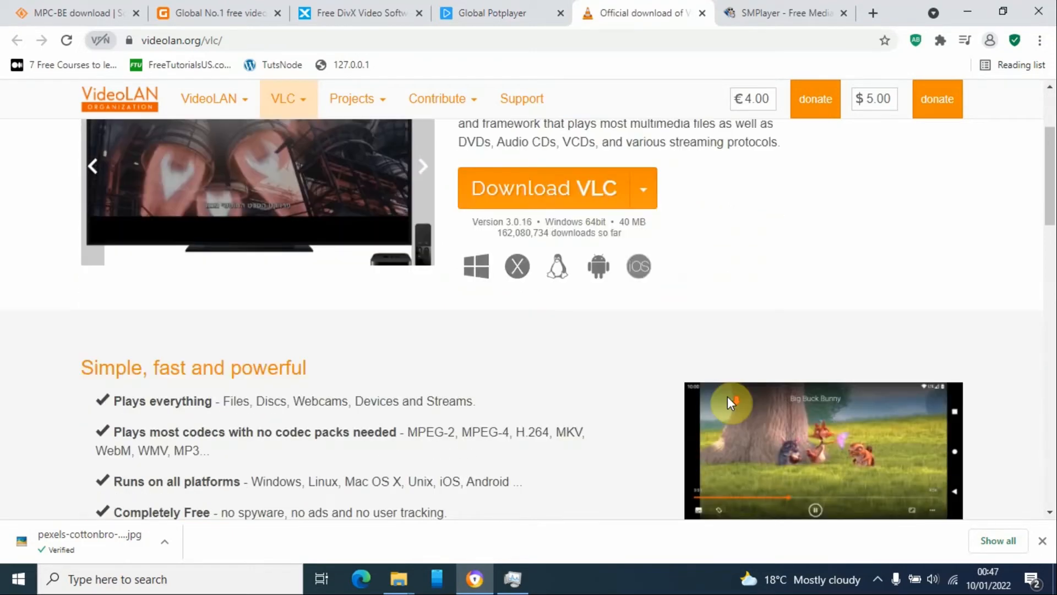
{"action": "scroll", "scroll_direction": "down", "scroll_amount": 3}
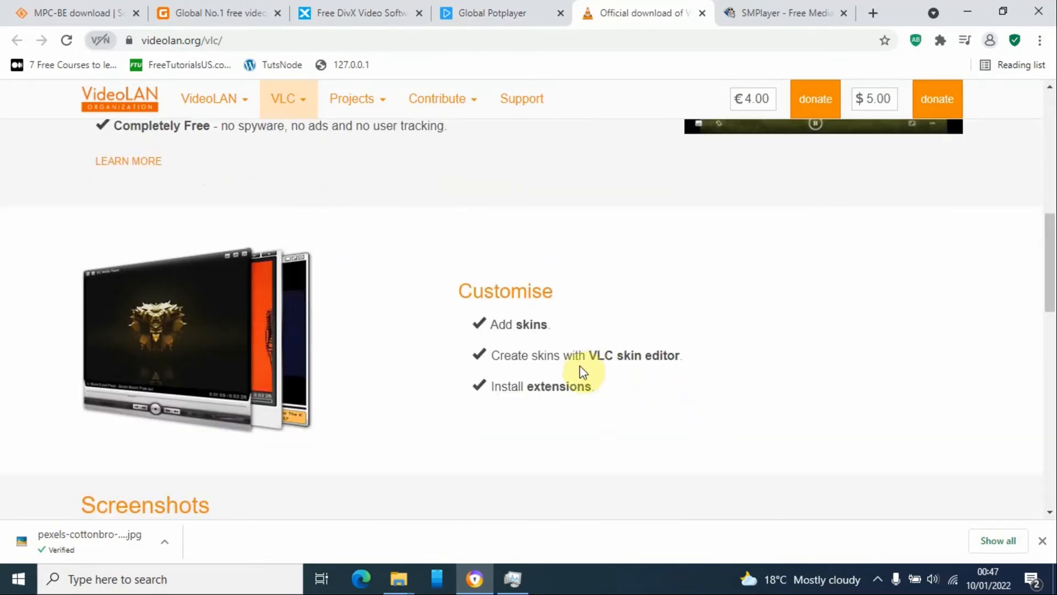
{"action": "mouse_move", "coordinate": [540, 386]}
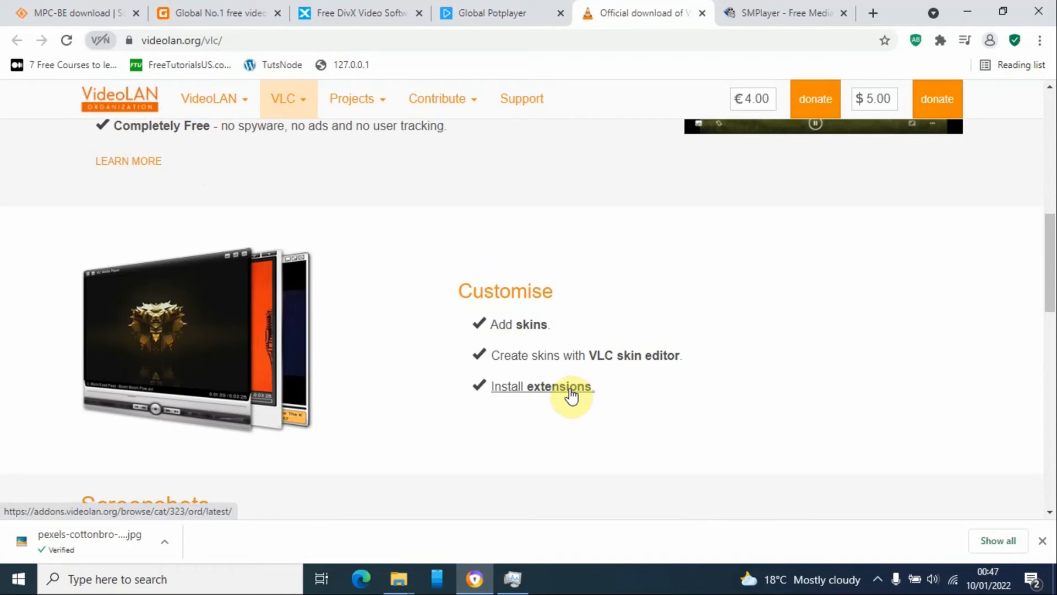
{"action": "scroll", "scroll_direction": "down", "scroll_amount": 3}
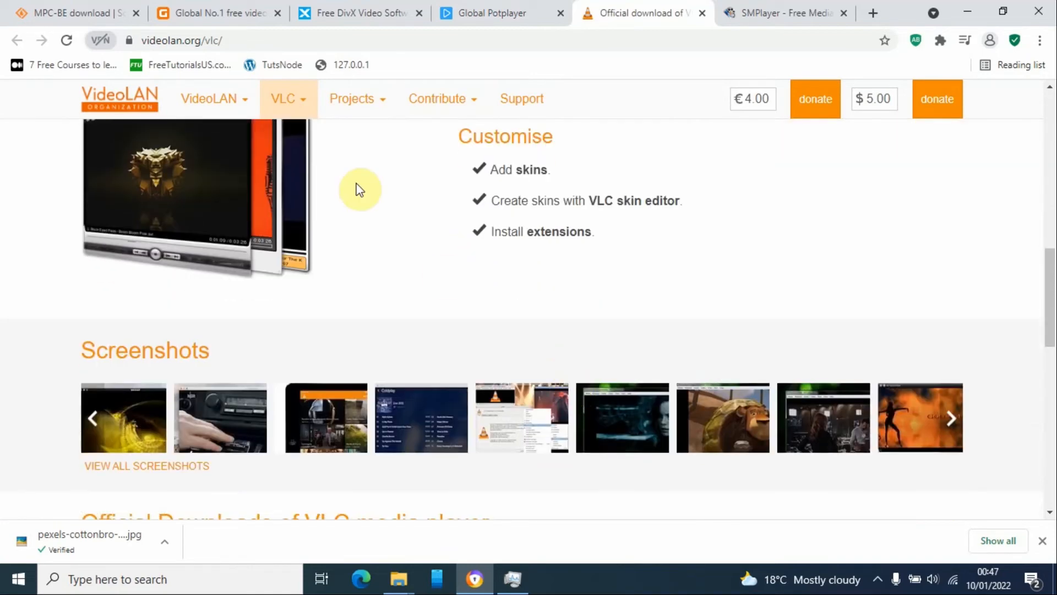
{"action": "mouse_move", "coordinate": [415, 251]}
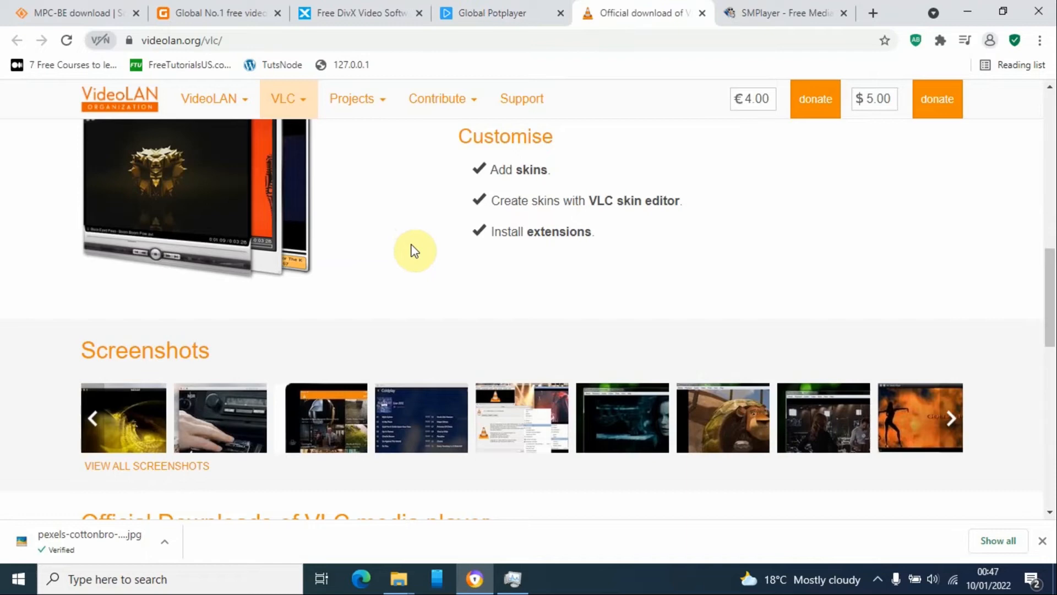
{"action": "scroll", "scroll_direction": "up", "scroll_amount": 3}
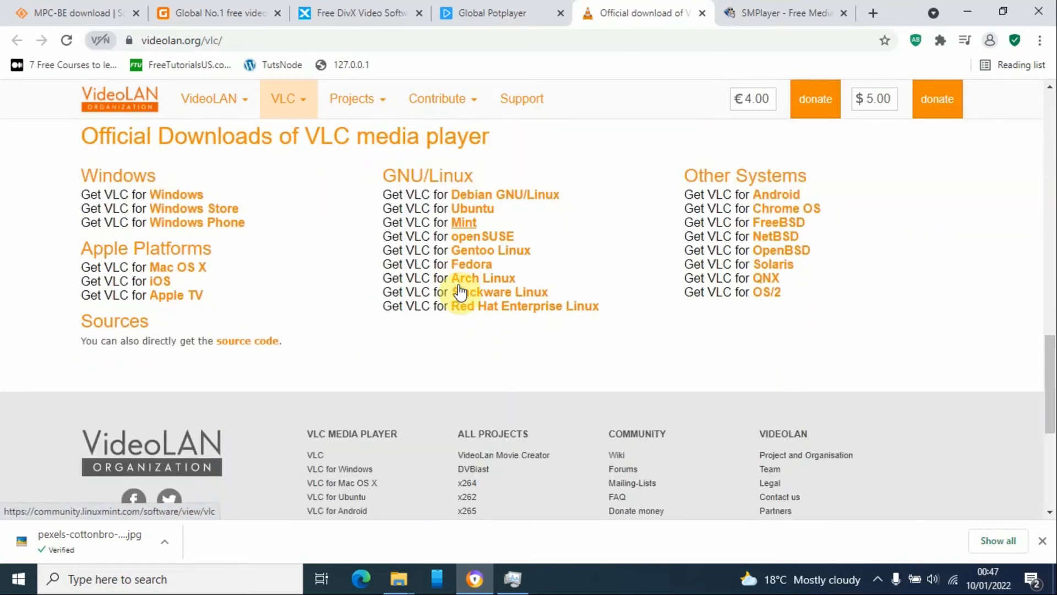
Browse the SMPlayer site's features and video to the Other links footer, then return up
{"action": "left_click", "coordinate": [782, 13]}
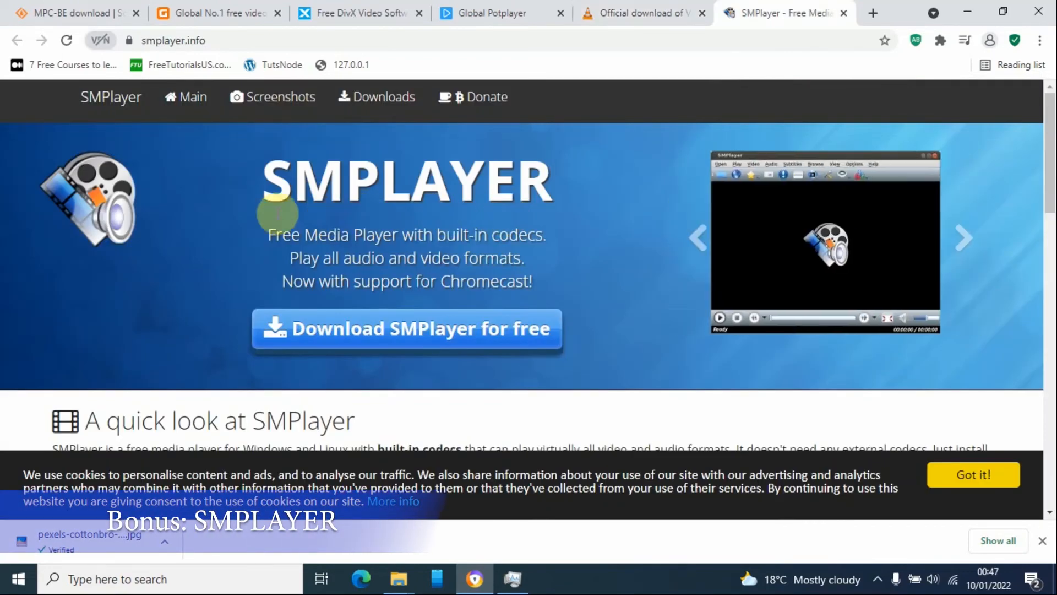
{"action": "mouse_move", "coordinate": [556, 226]}
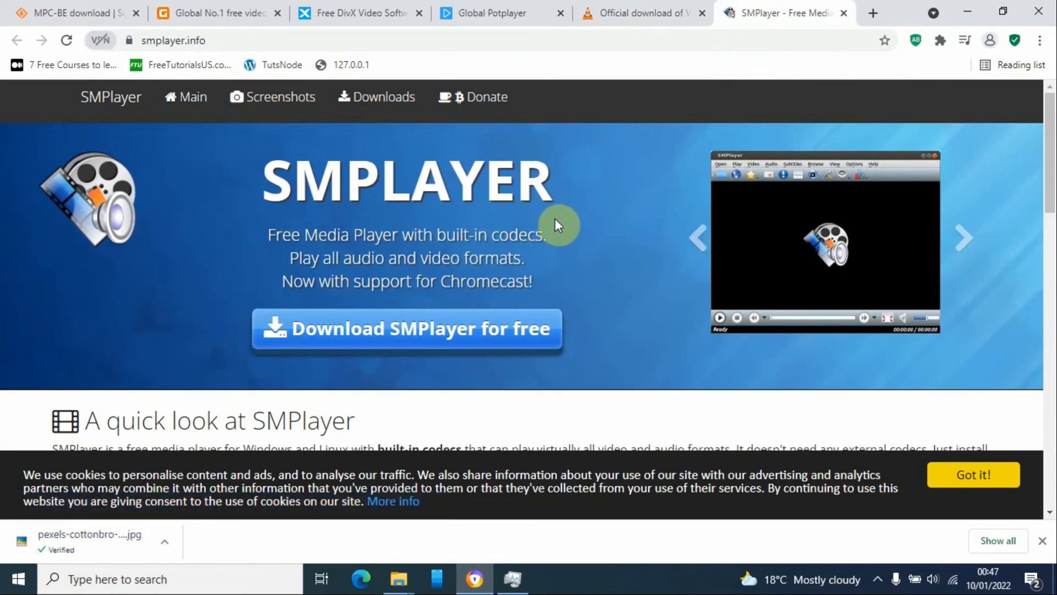
{"action": "scroll", "scroll_direction": "down", "scroll_amount": 3}
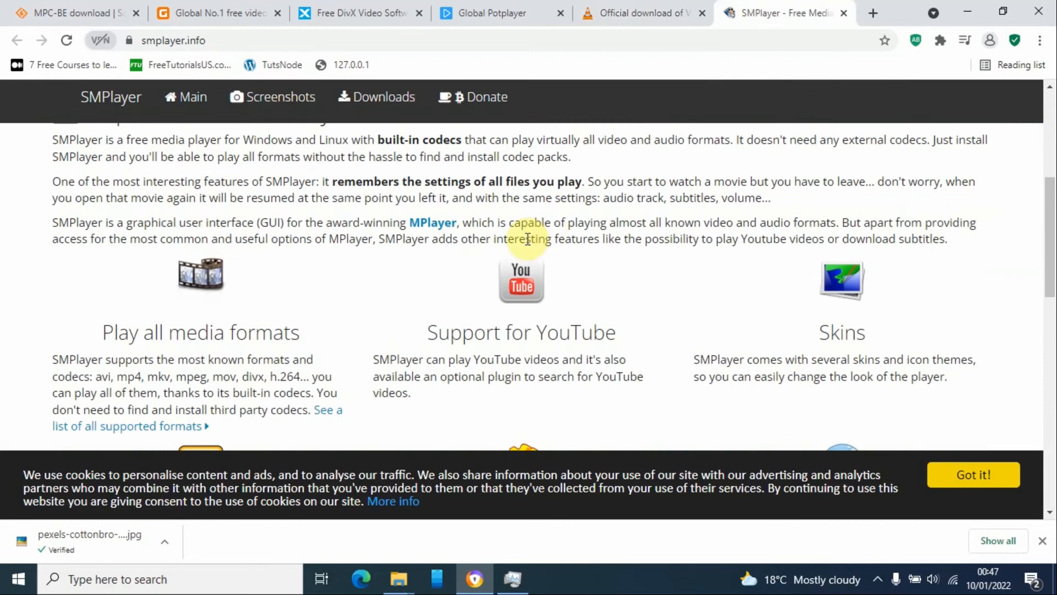
{"action": "scroll", "scroll_direction": "down", "scroll_amount": 3}
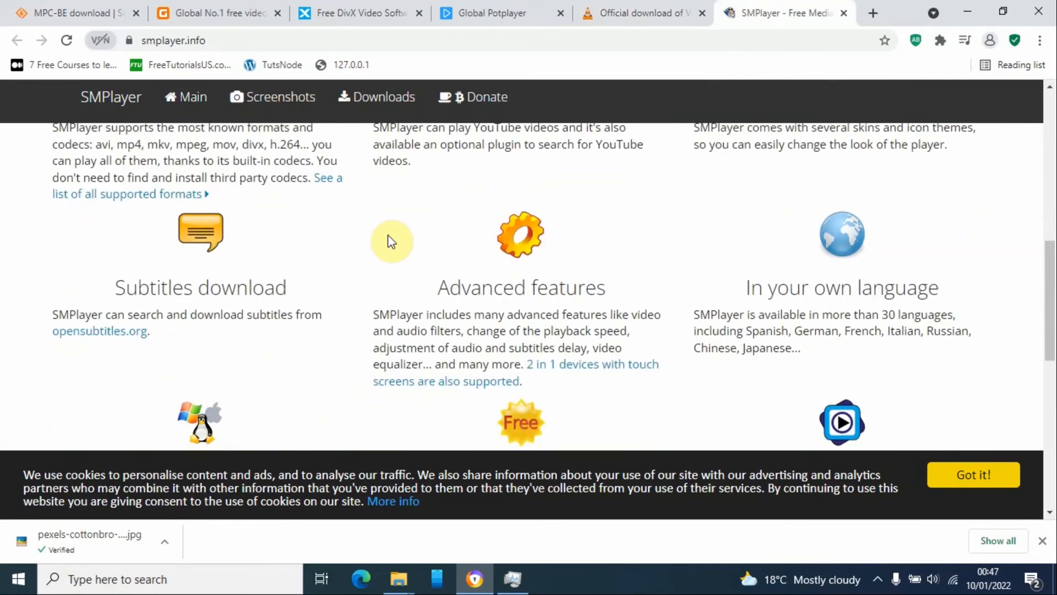
{"action": "scroll", "scroll_direction": "down", "scroll_amount": 3}
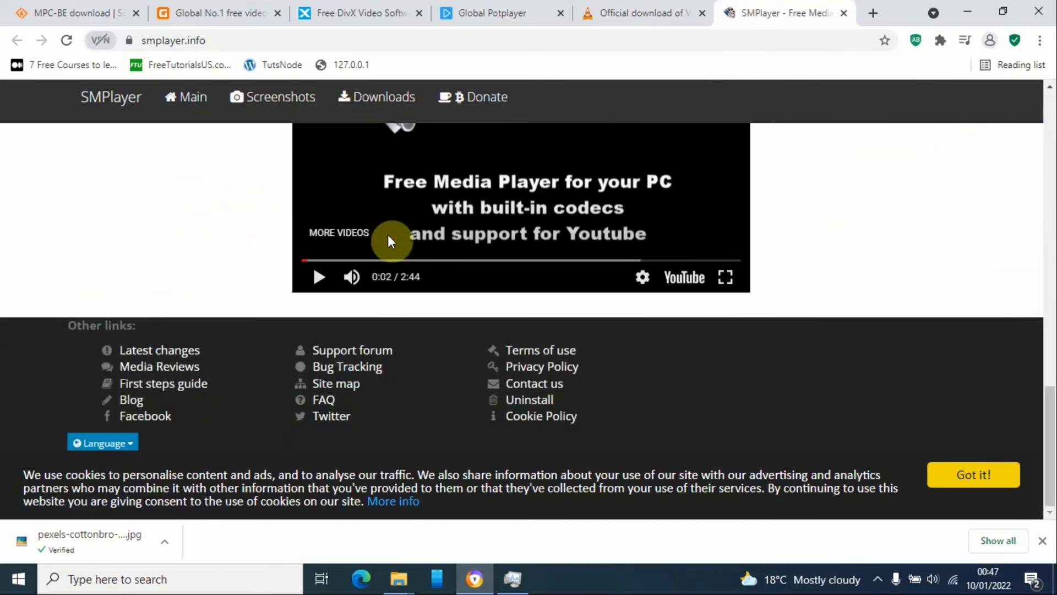
{"action": "mouse_move", "coordinate": [164, 202]}
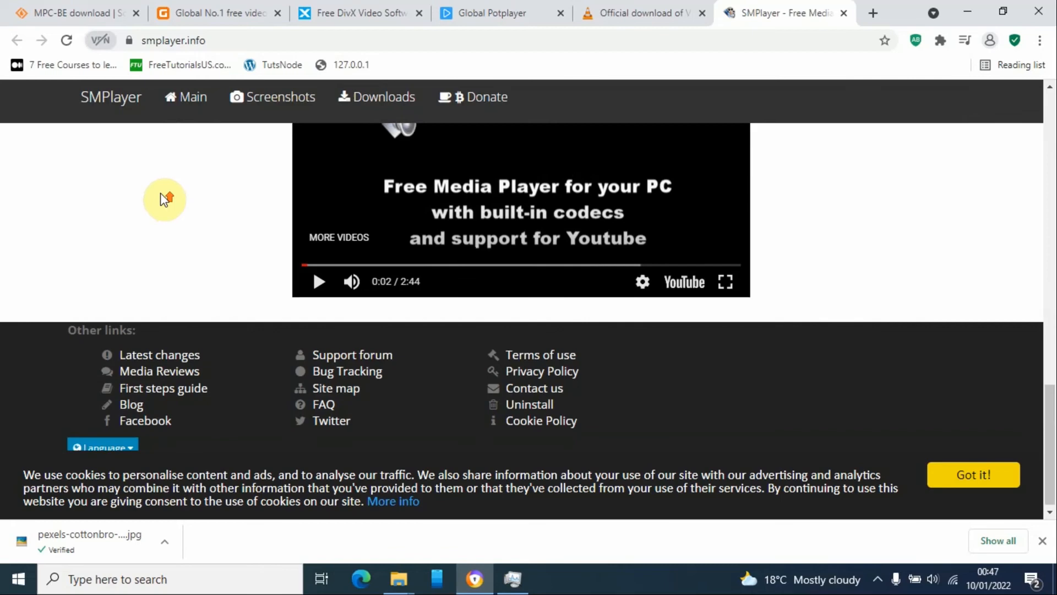
{"action": "scroll", "scroll_direction": "up", "scroll_amount": 3}
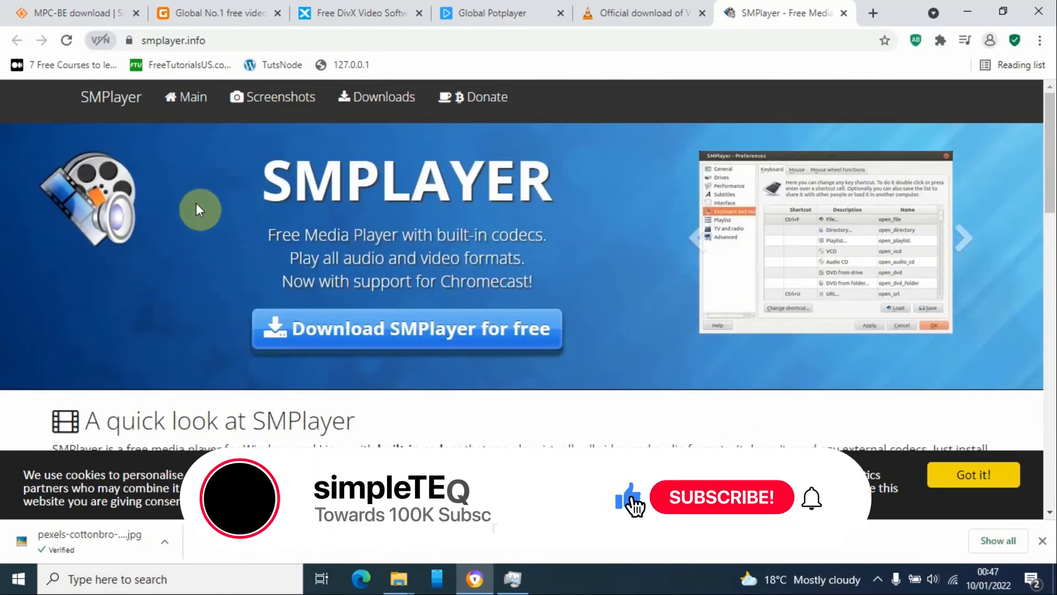
{"action": "mouse_move", "coordinate": [644, 12]}
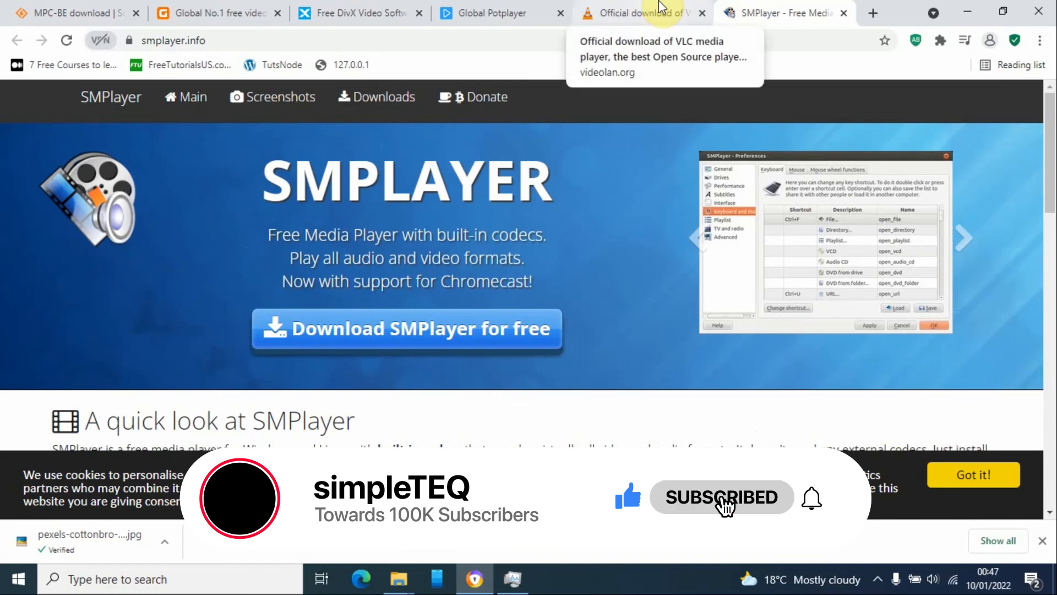
Go back to the Official download of VLC media player tab
{"action": "left_click", "coordinate": [640, 13]}
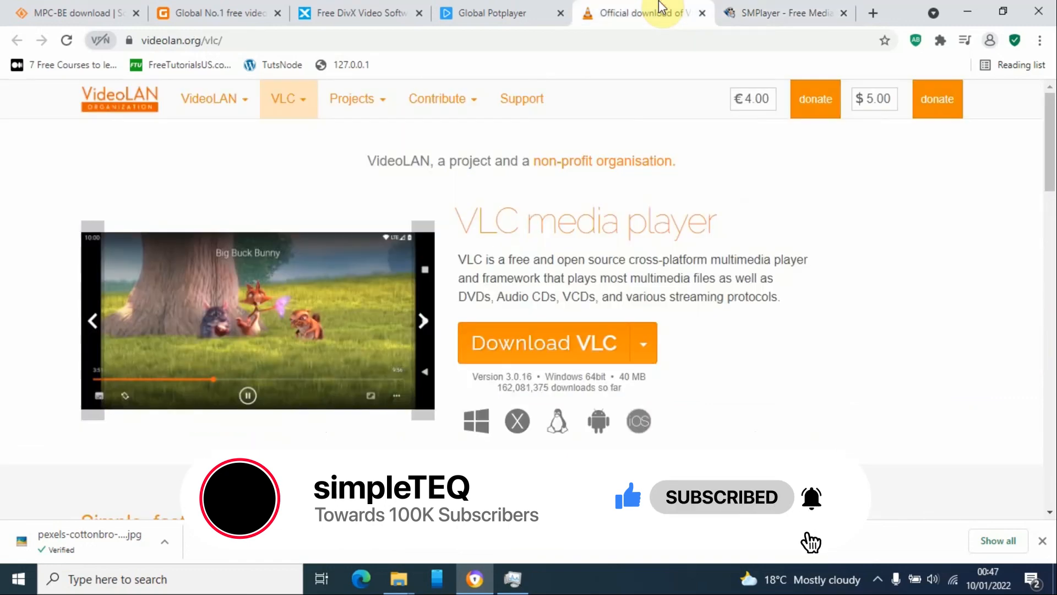